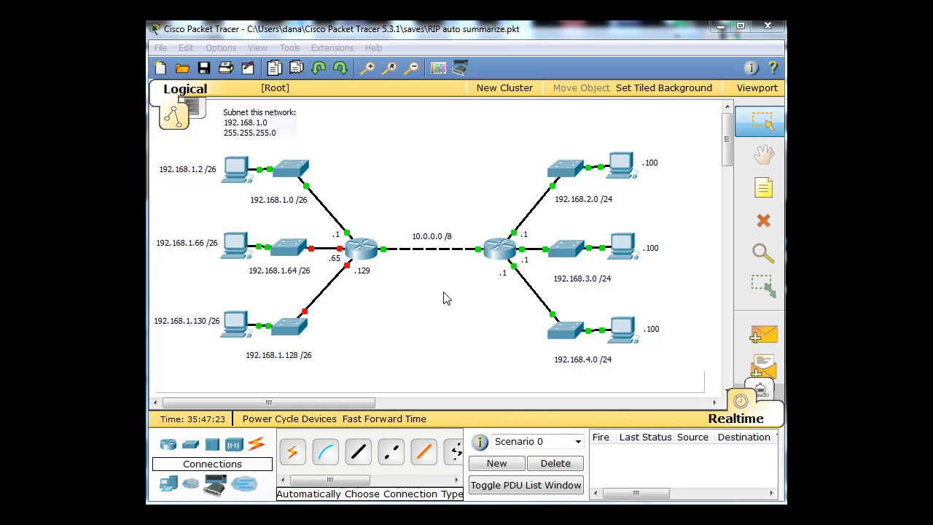
pyautogui.moveTo(407, 363)
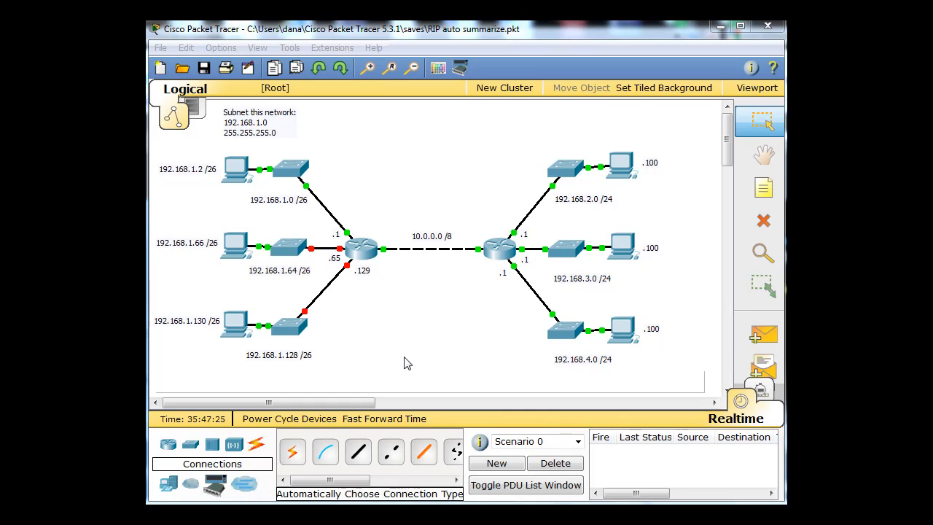
pyautogui.moveTo(439, 330)
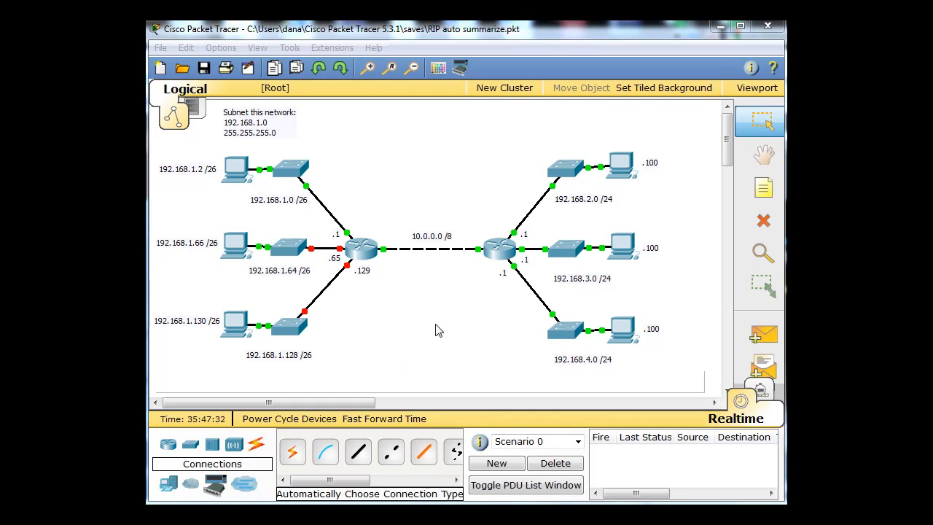
pyautogui.moveTo(358, 263)
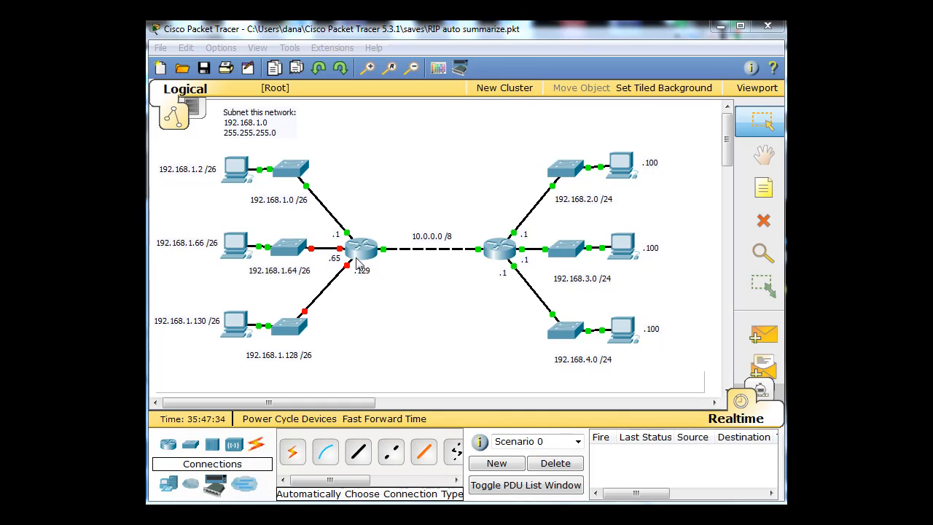
pyautogui.moveTo(425, 260)
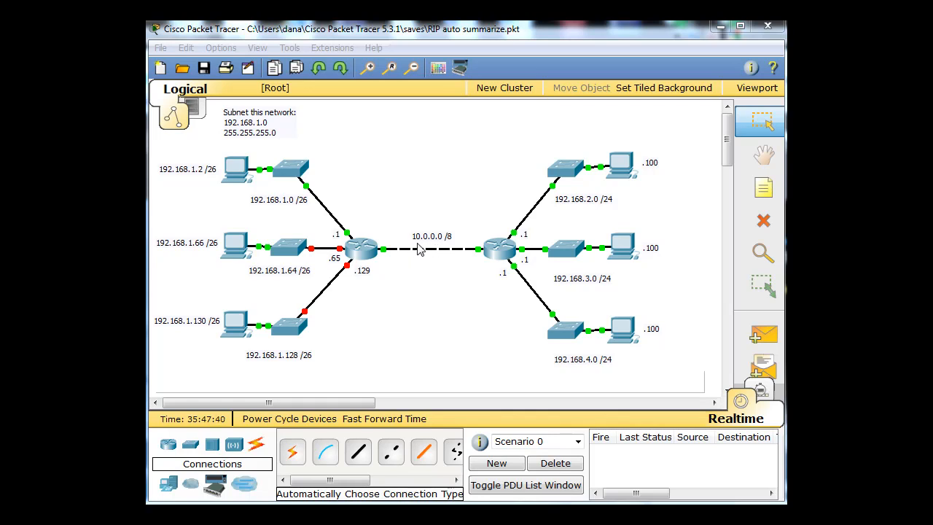
pyautogui.moveTo(448, 250)
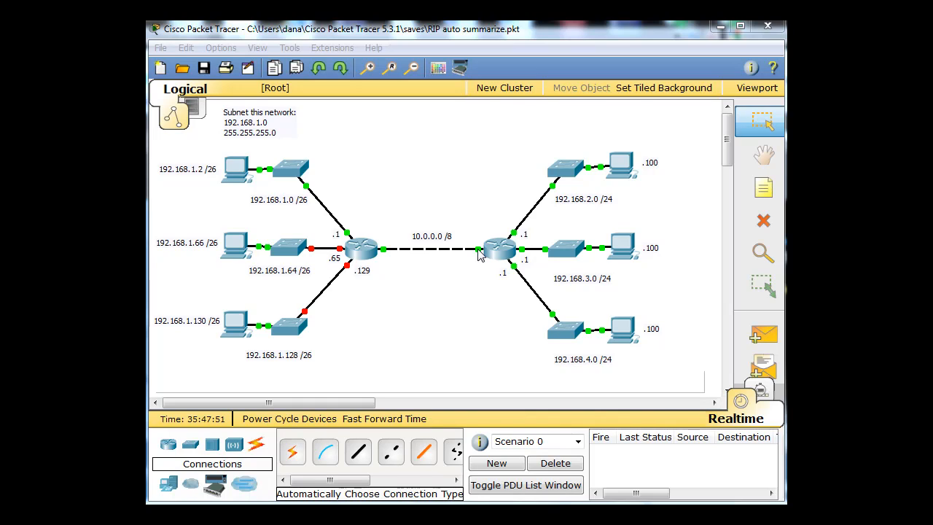
pyautogui.moveTo(443, 344)
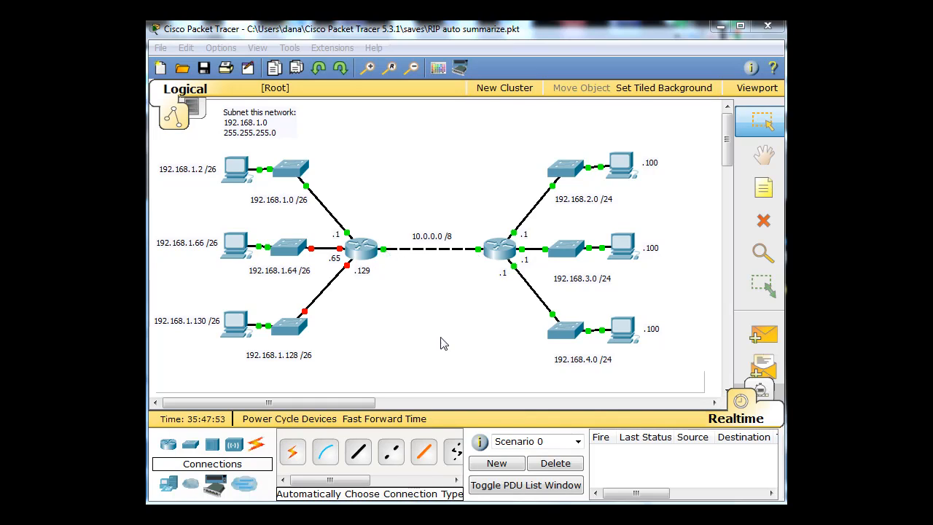
pyautogui.moveTo(679, 252)
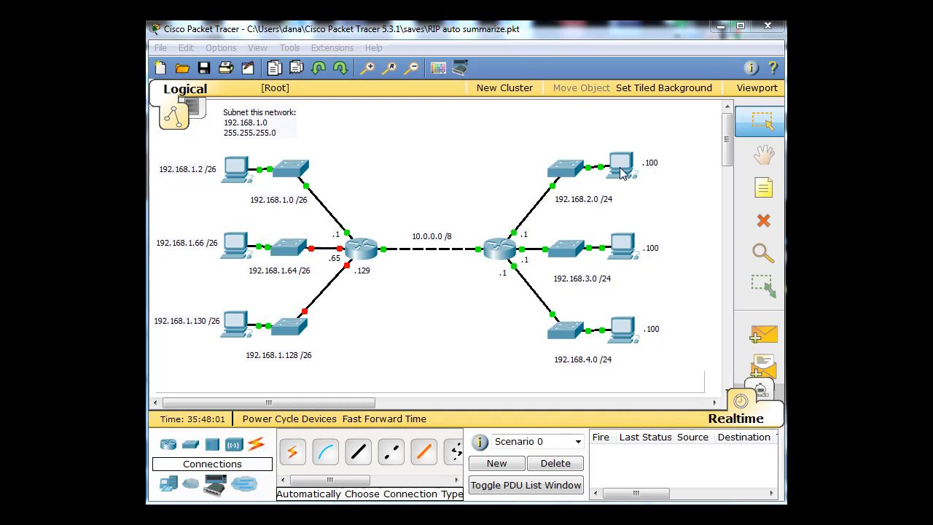
pyautogui.moveTo(514, 245)
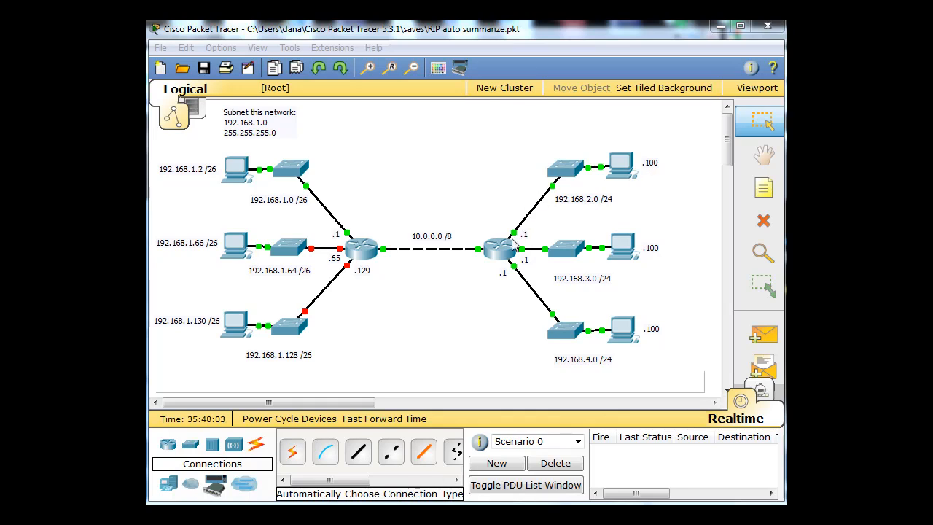
pyautogui.moveTo(601, 285)
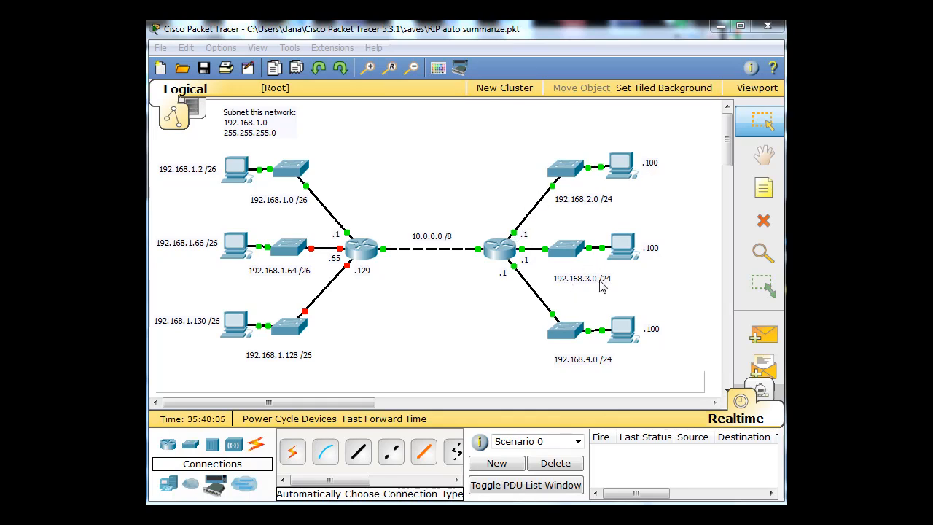
pyautogui.moveTo(564, 290)
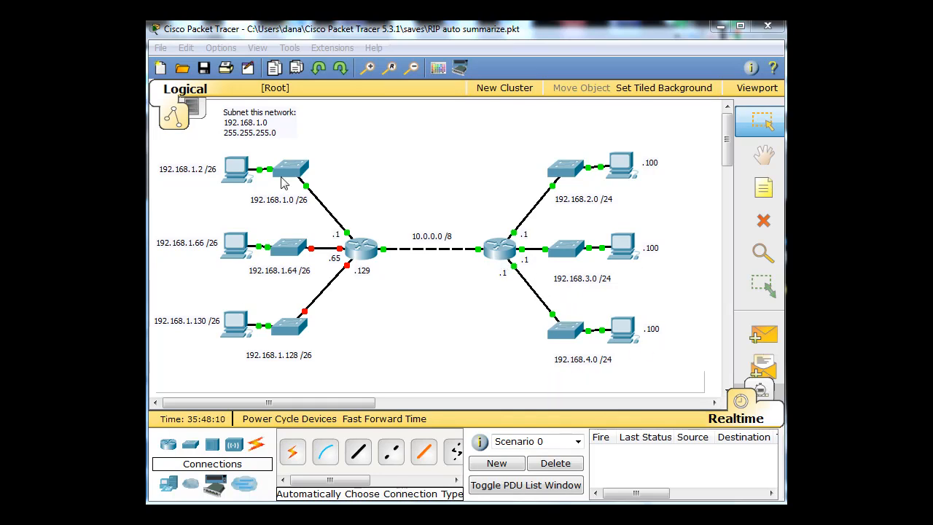
pyautogui.moveTo(376, 211)
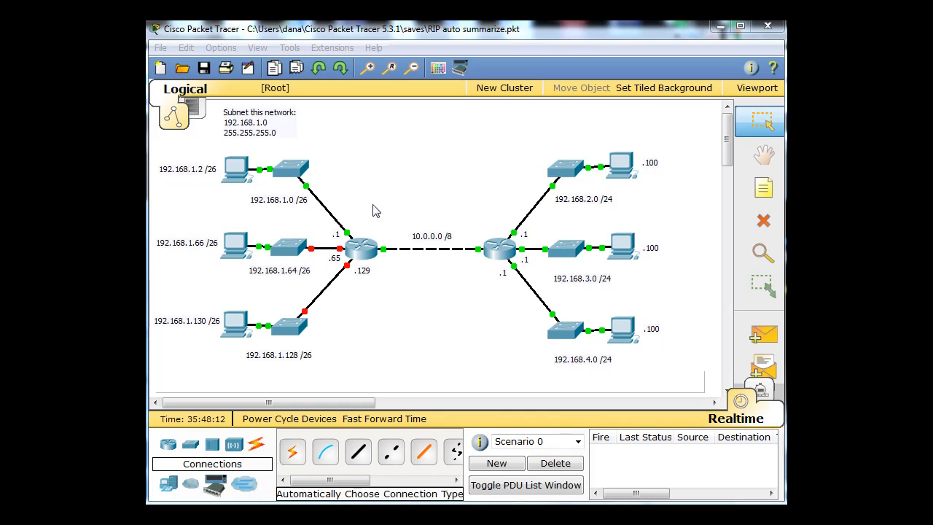
pyautogui.moveTo(397, 168)
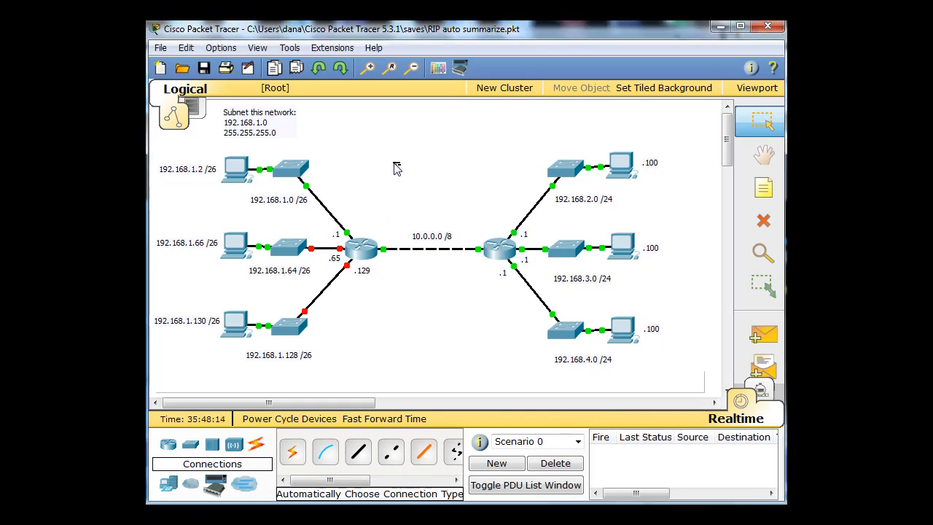
pyautogui.moveTo(228, 131)
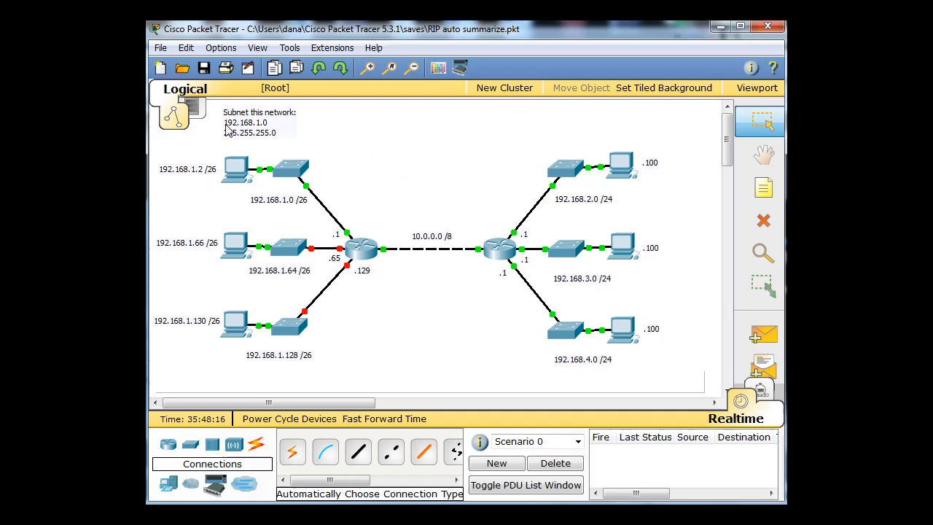
pyautogui.moveTo(271, 131)
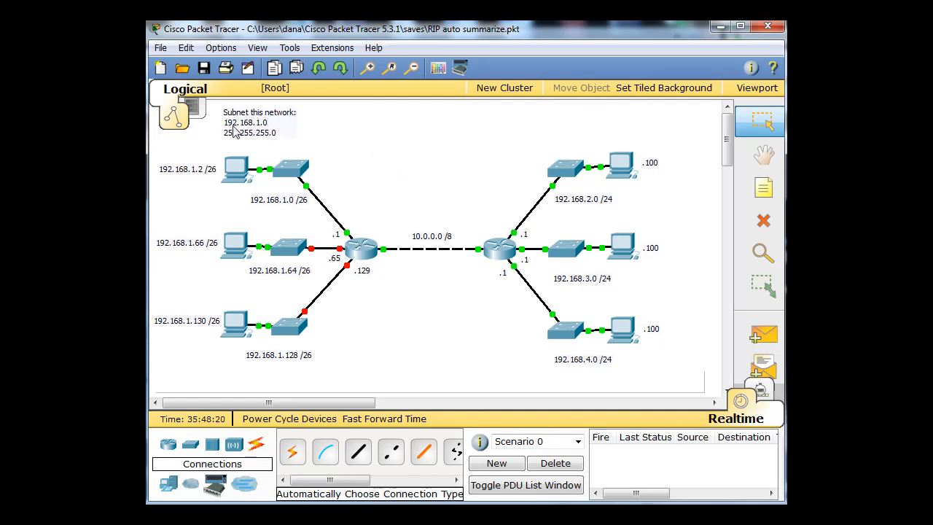
pyautogui.moveTo(215, 199)
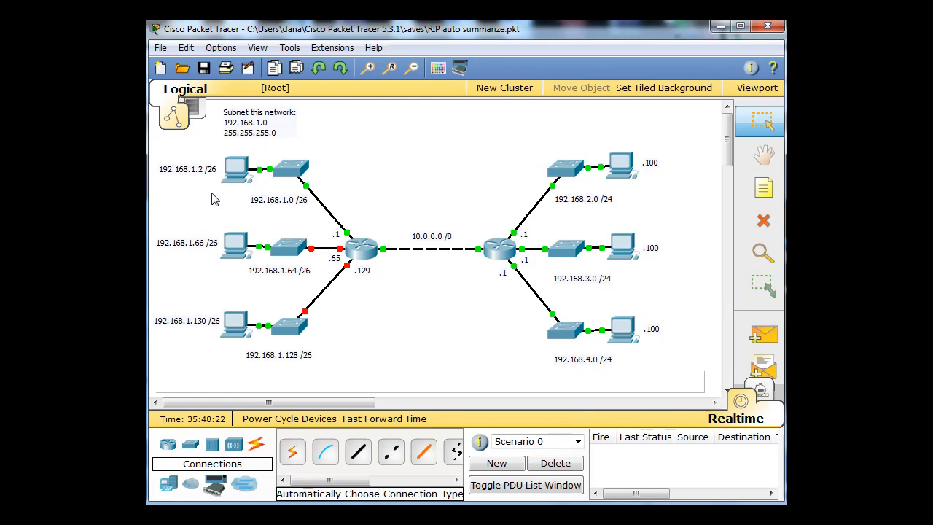
pyautogui.moveTo(212, 343)
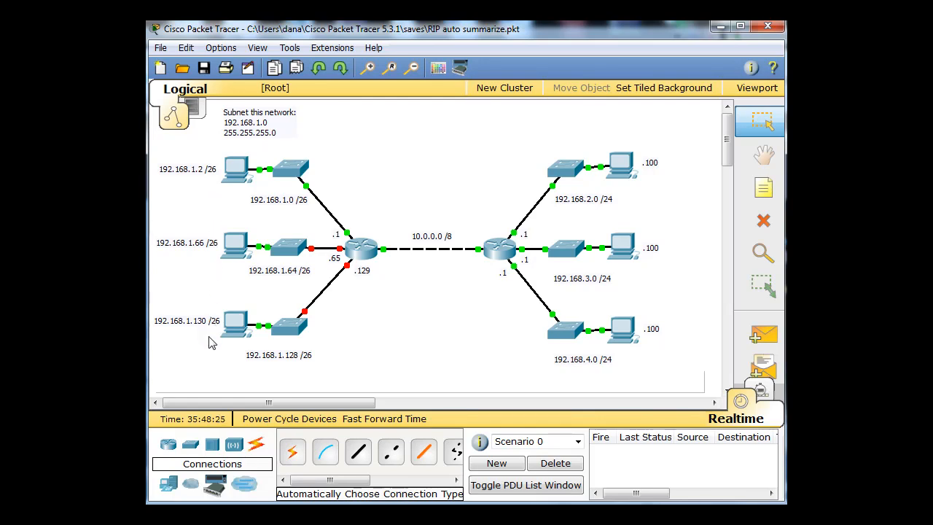
pyautogui.moveTo(305, 253)
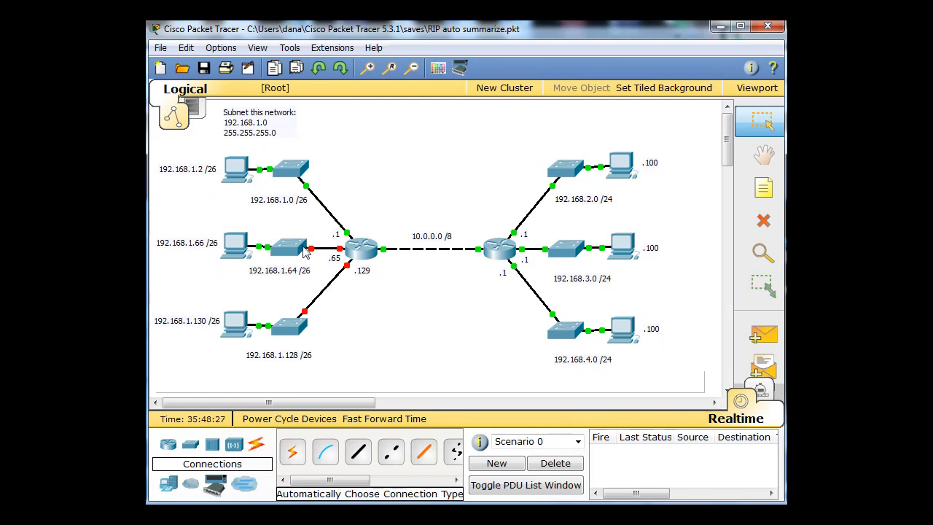
pyautogui.moveTo(616, 175)
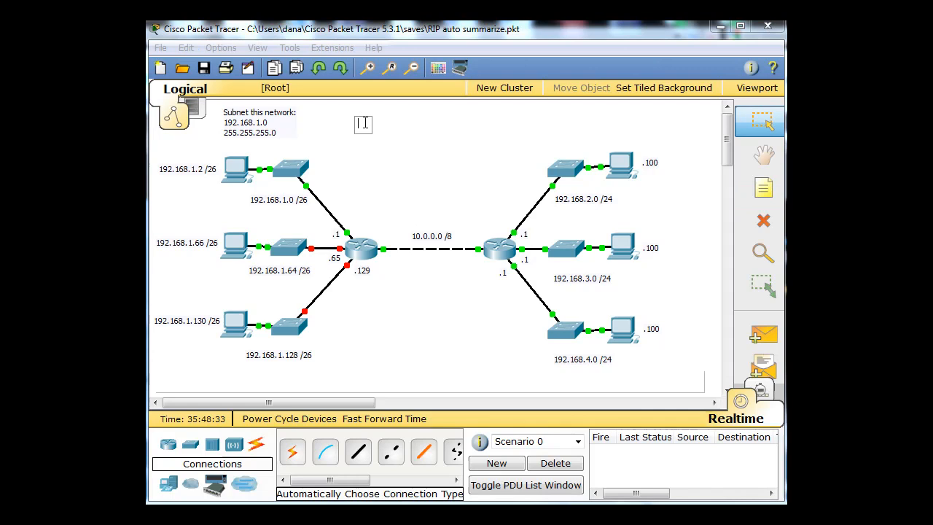
# Type the binary /26 mask 11111111.11111111.11111111.11000000 into the note above the diagram.
pyautogui.write('111111')
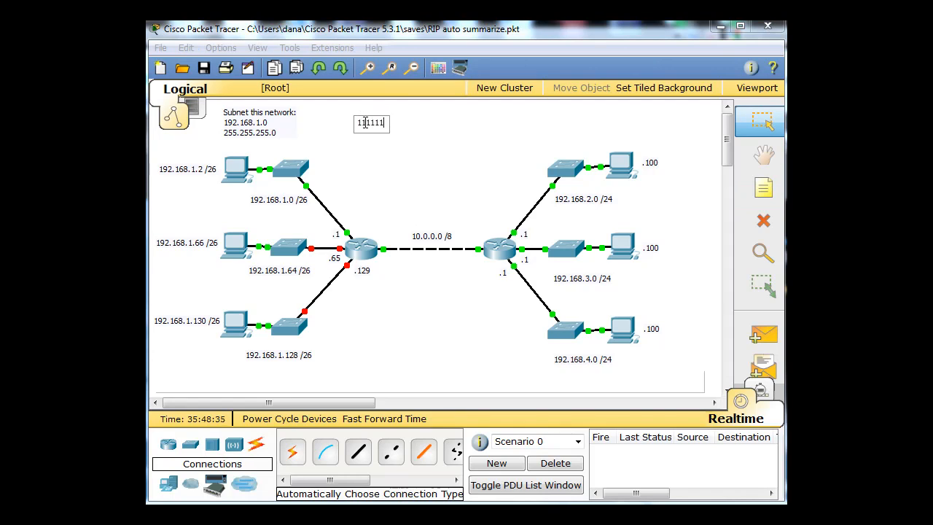
pyautogui.write('11111111.11111111.11111111.11000000')
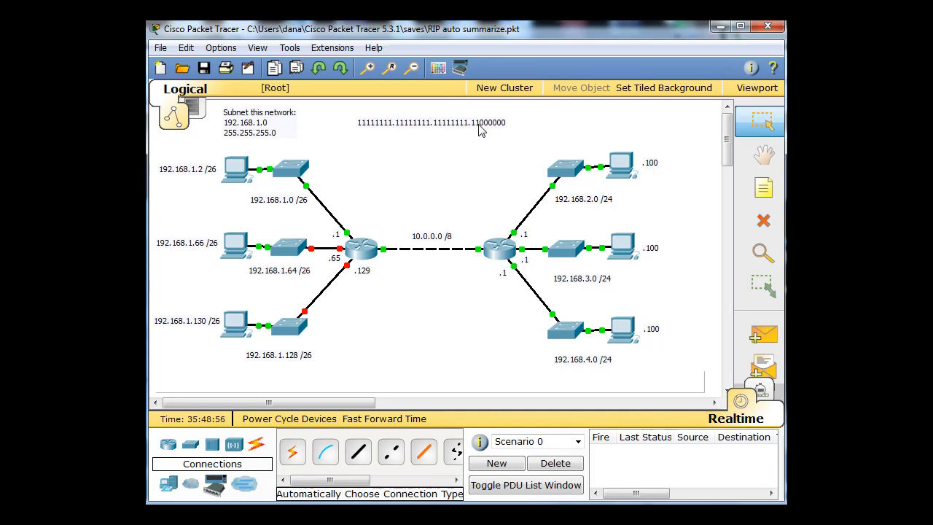
pyautogui.moveTo(277, 211)
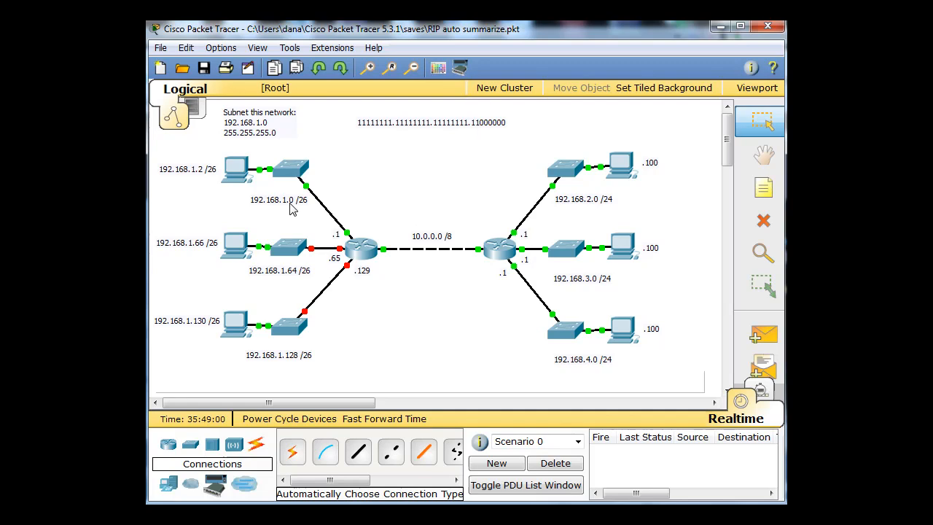
pyautogui.moveTo(306, 211)
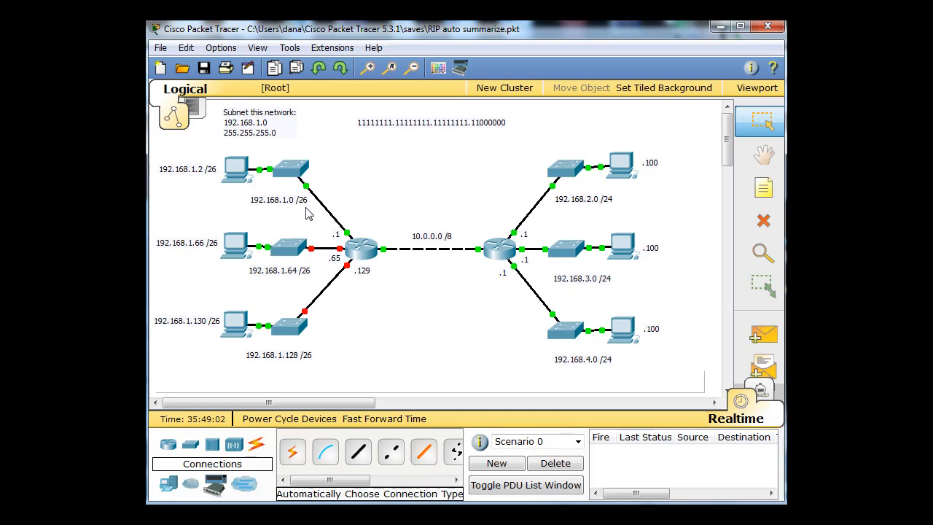
pyautogui.moveTo(284, 284)
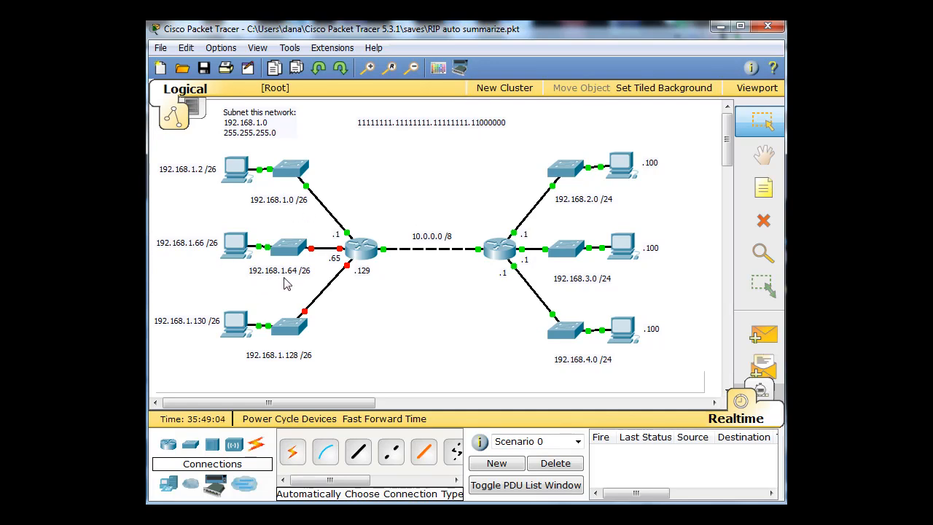
pyautogui.moveTo(298, 280)
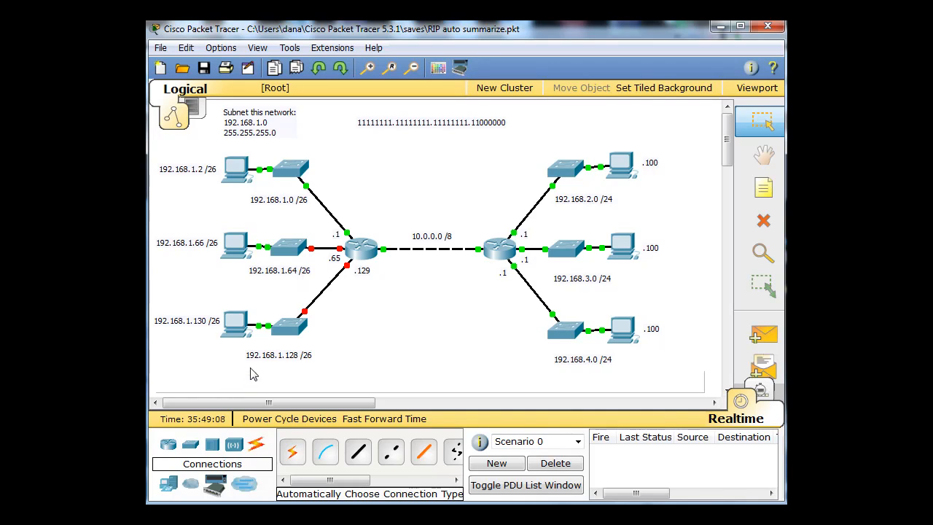
pyautogui.moveTo(292, 366)
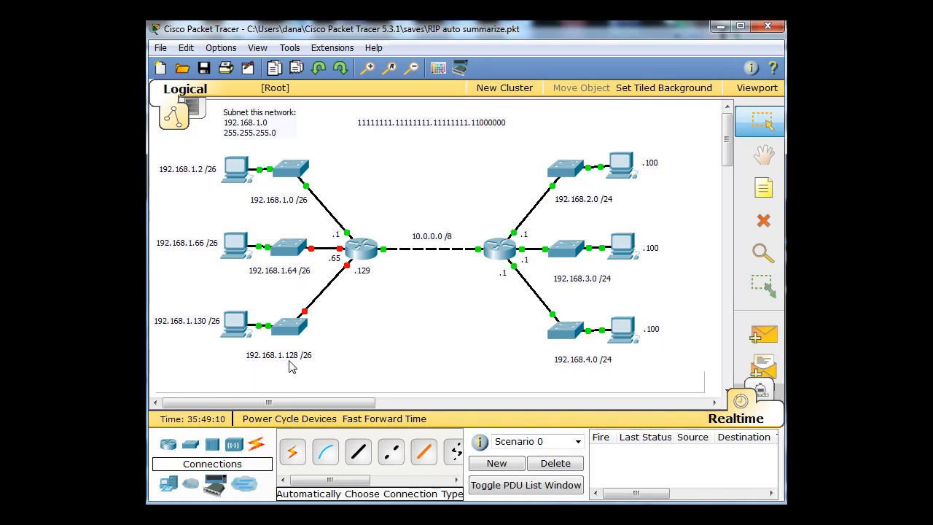
pyautogui.moveTo(306, 366)
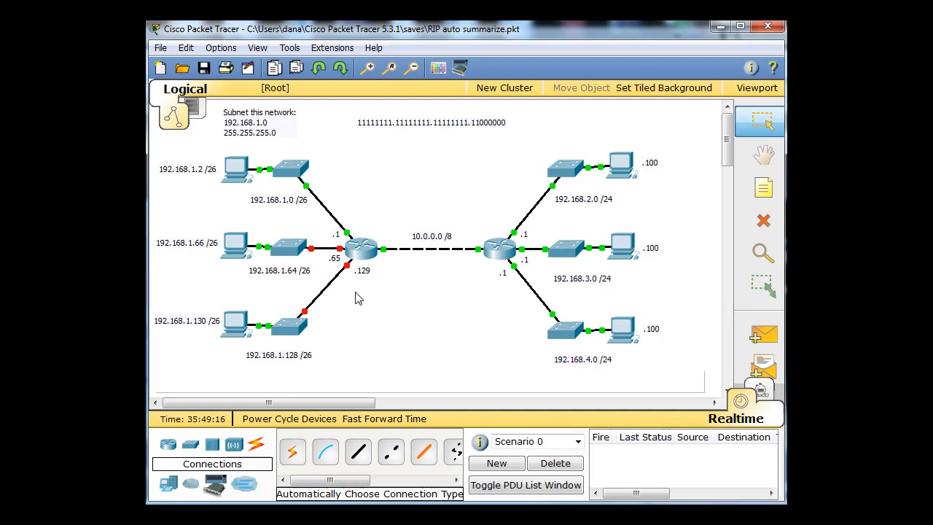
pyautogui.moveTo(284, 304)
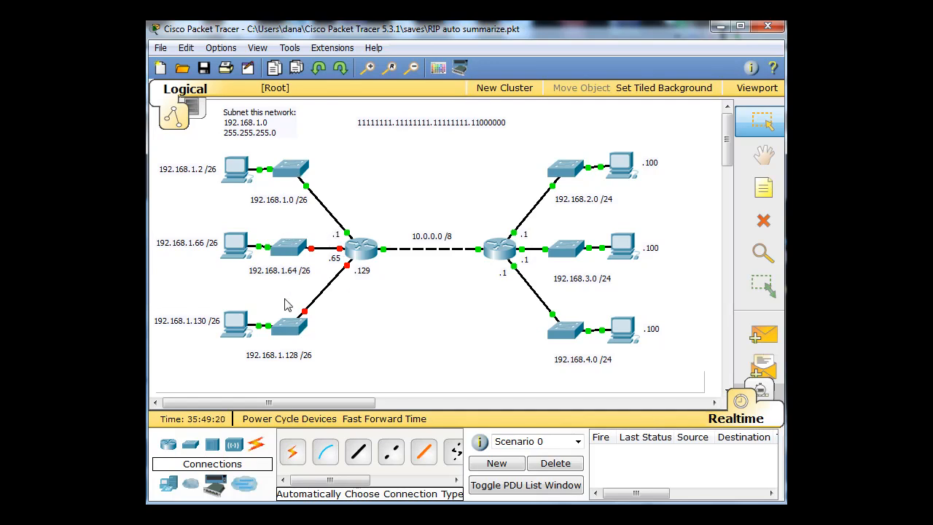
pyautogui.moveTo(292, 214)
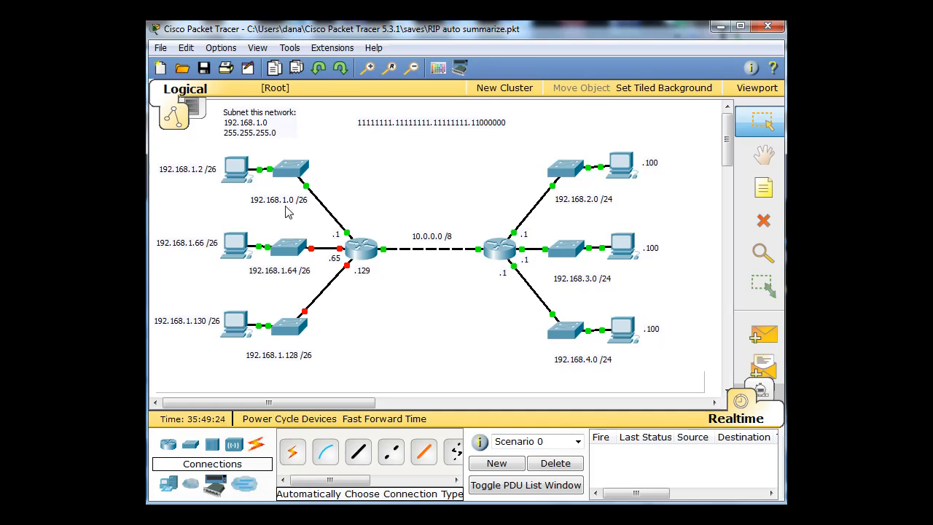
pyautogui.moveTo(301, 211)
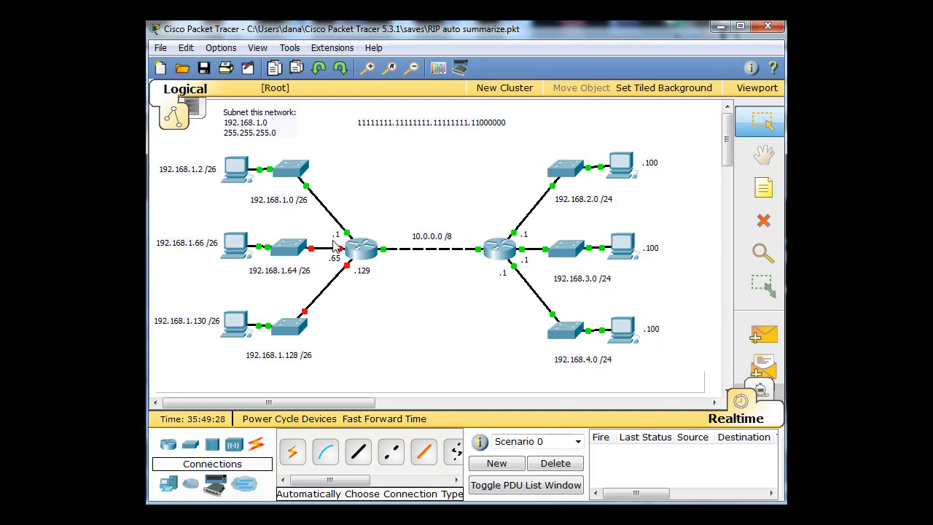
pyautogui.moveTo(236, 169)
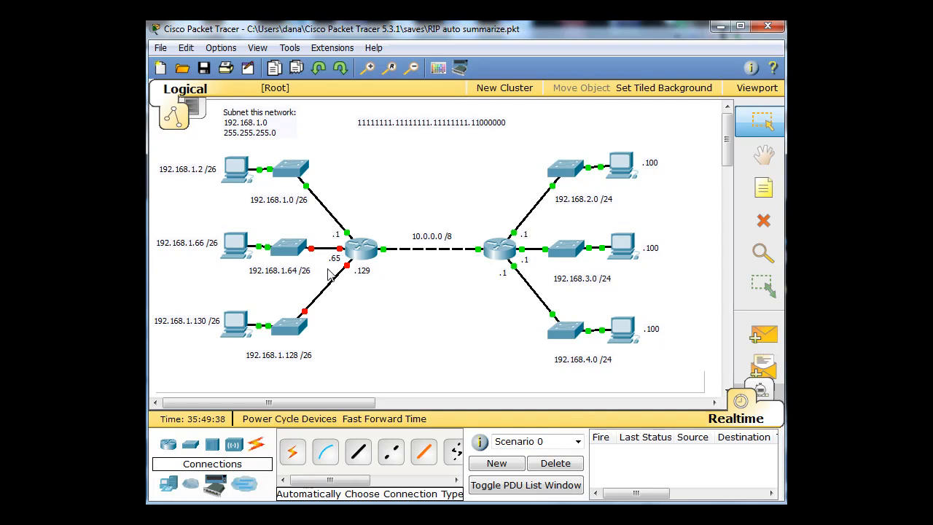
pyautogui.moveTo(223, 282)
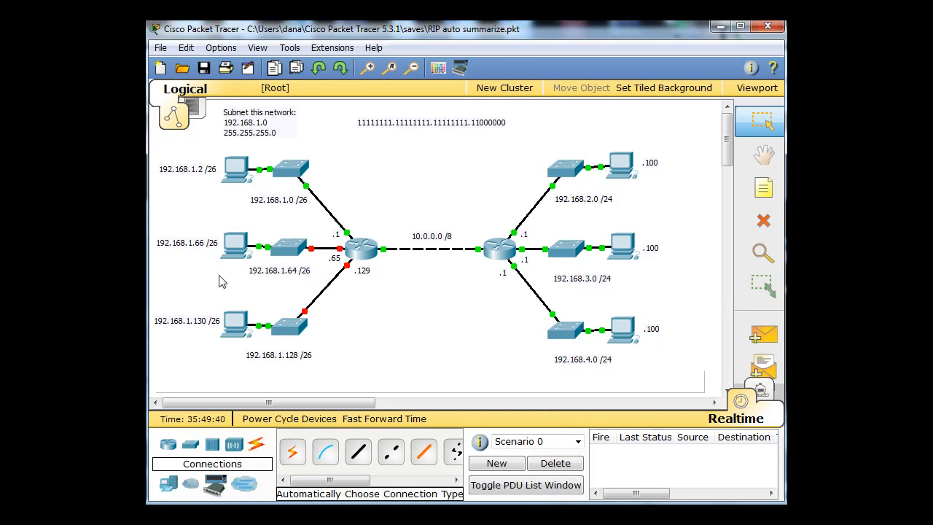
pyautogui.moveTo(210, 326)
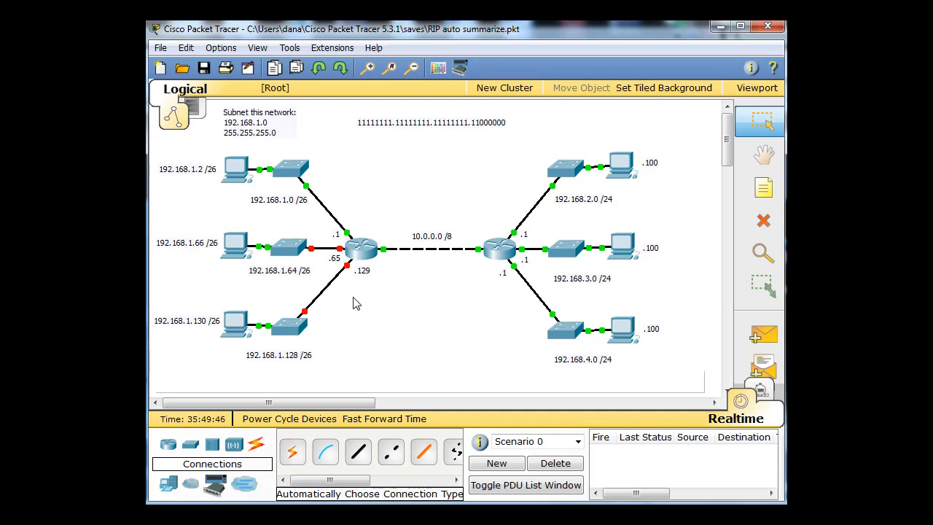
pyautogui.moveTo(268, 372)
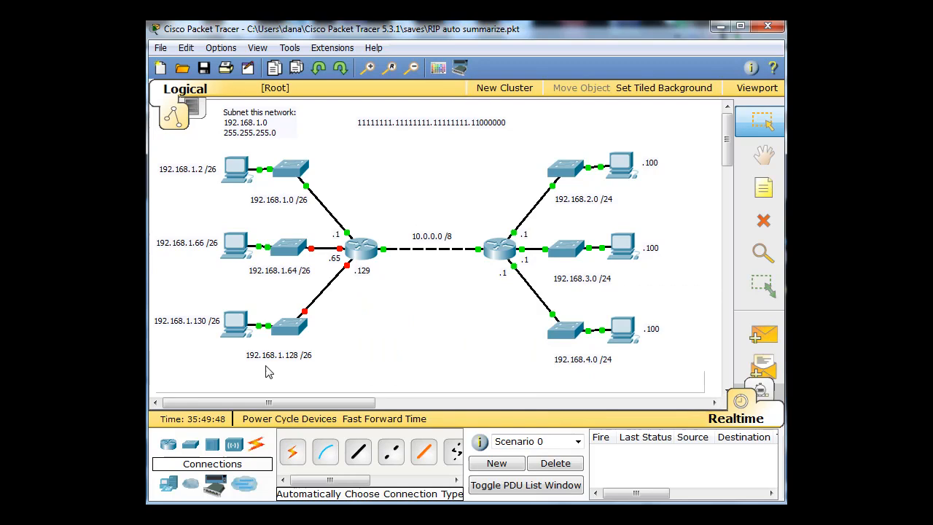
pyautogui.moveTo(202, 336)
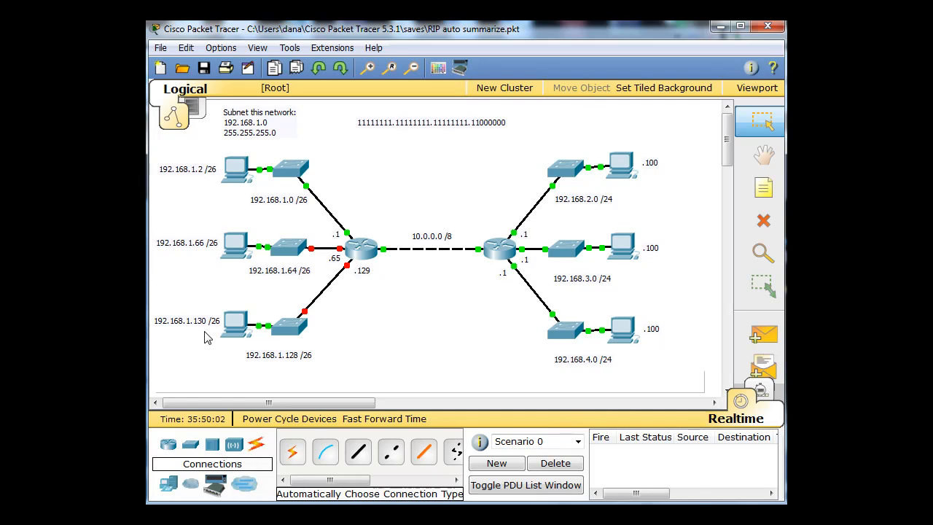
pyautogui.moveTo(180, 304)
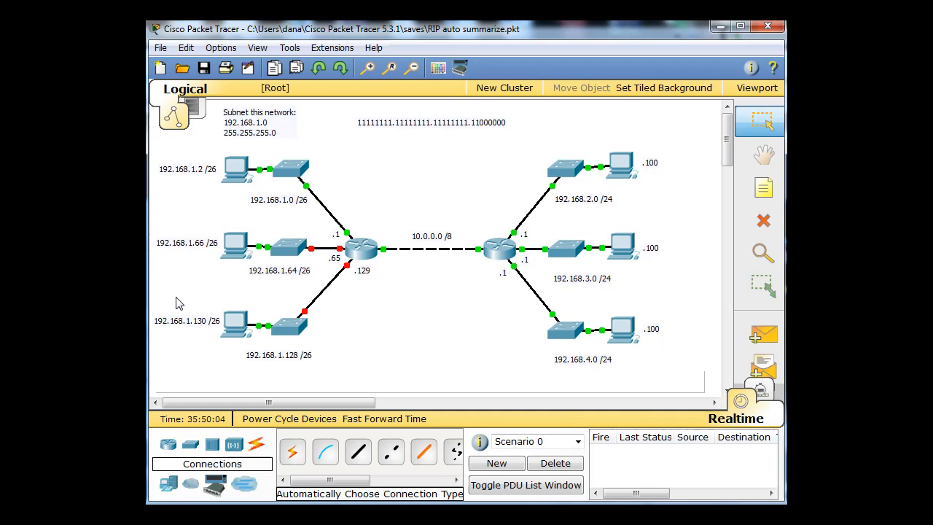
pyautogui.moveTo(180, 353)
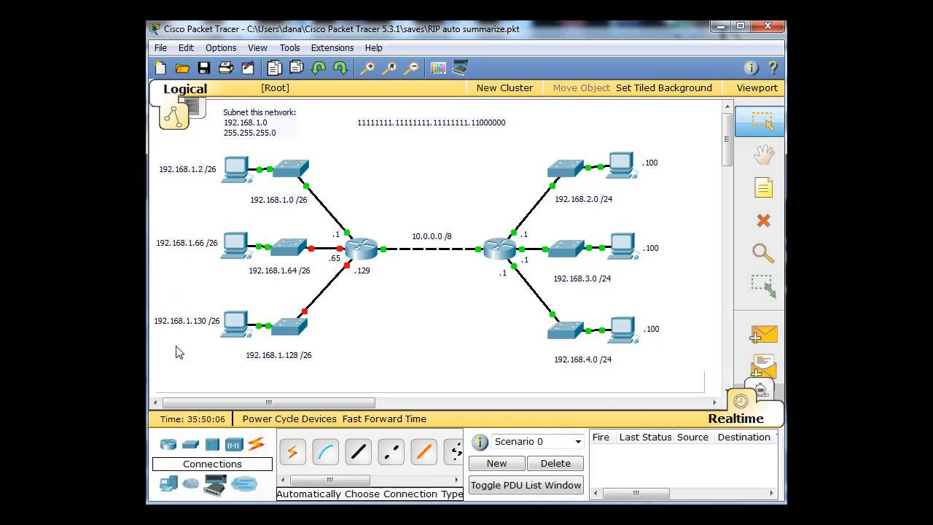
pyautogui.moveTo(226, 179)
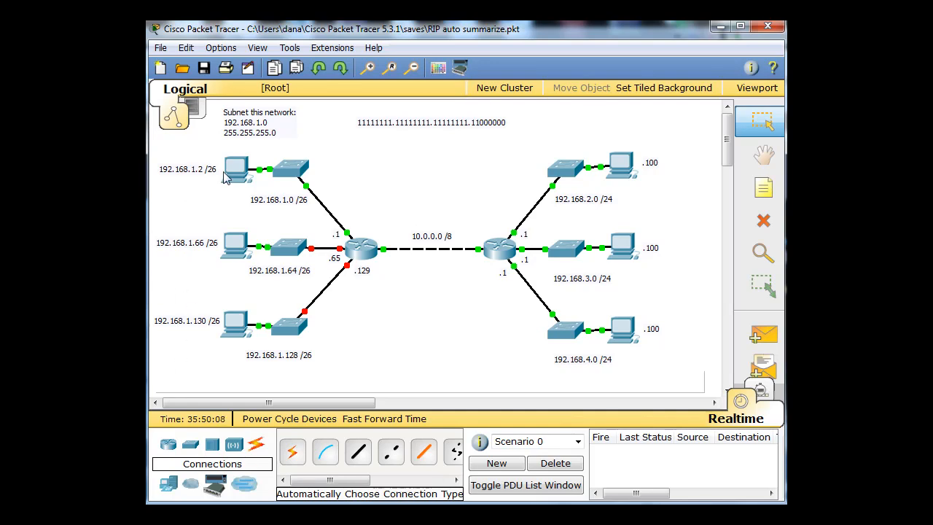
pyautogui.moveTo(221, 347)
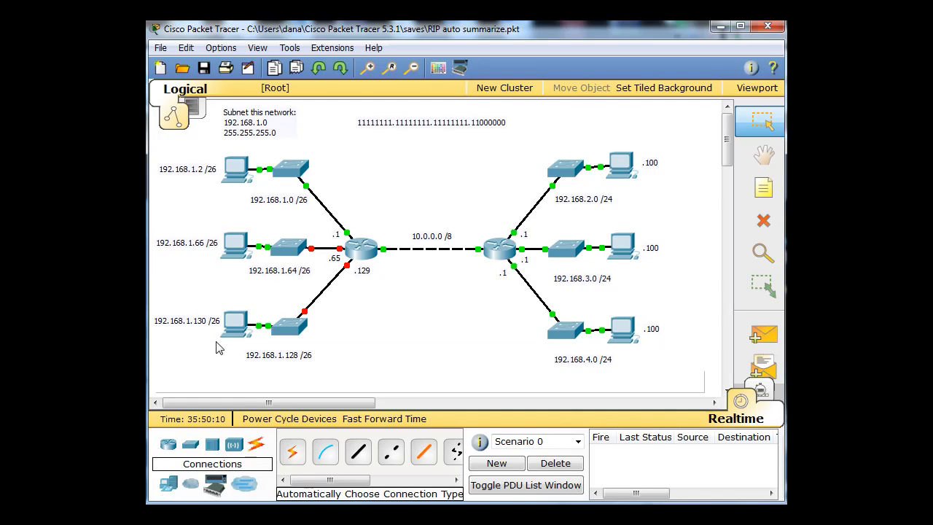
pyautogui.moveTo(204, 226)
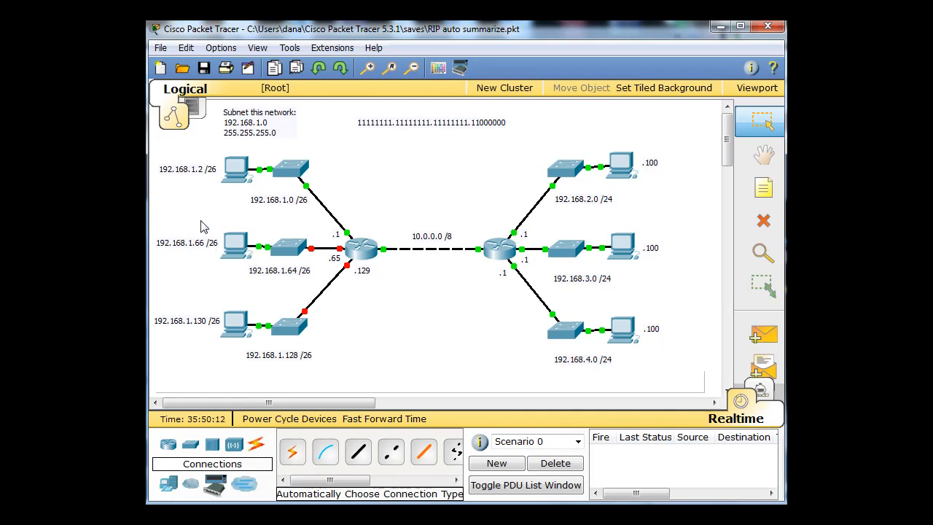
pyautogui.moveTo(184, 183)
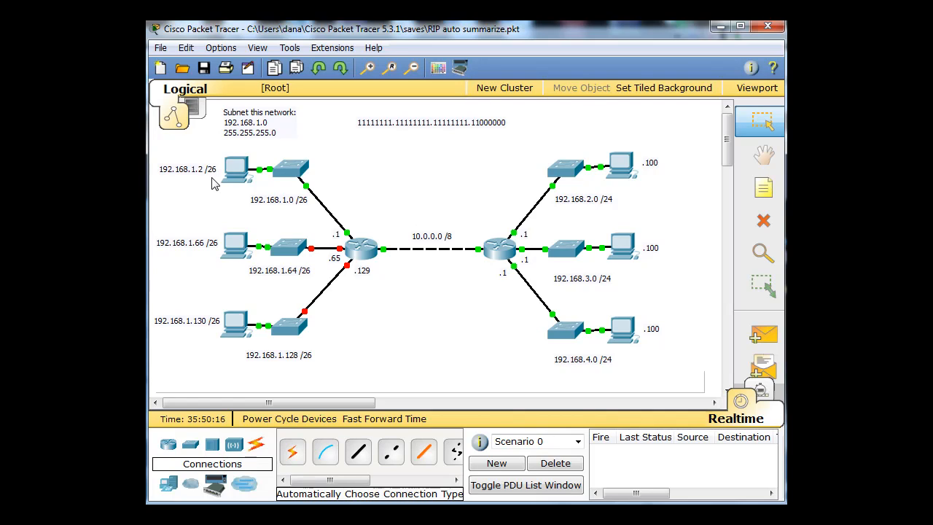
pyautogui.moveTo(257, 136)
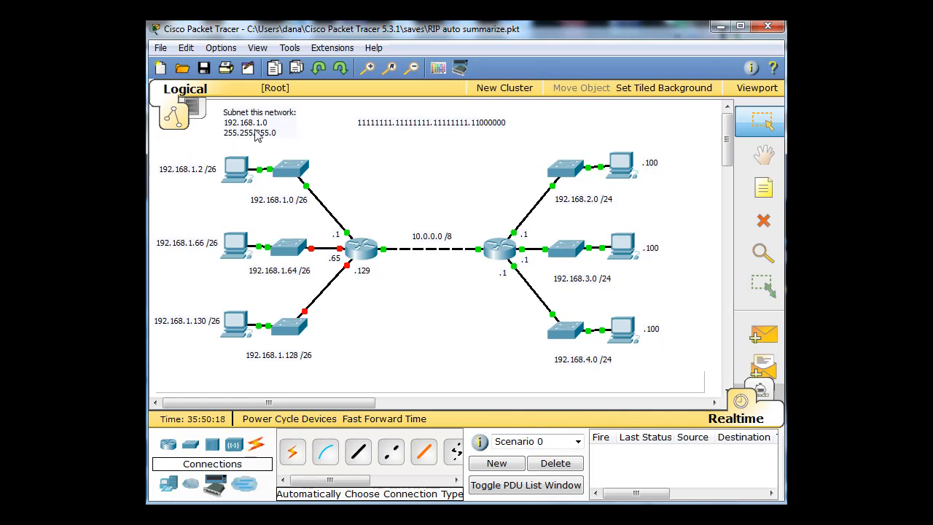
pyautogui.moveTo(278, 219)
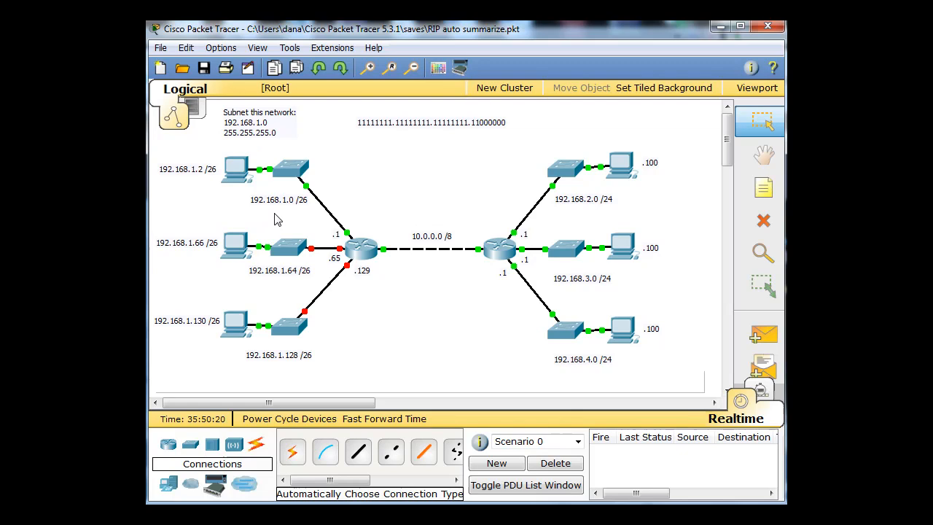
pyautogui.moveTo(366, 351)
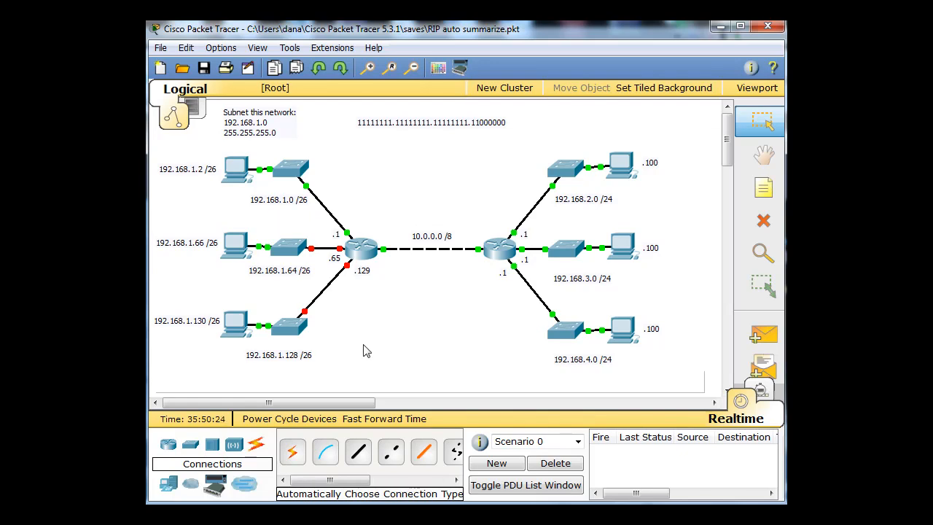
pyautogui.moveTo(375, 317)
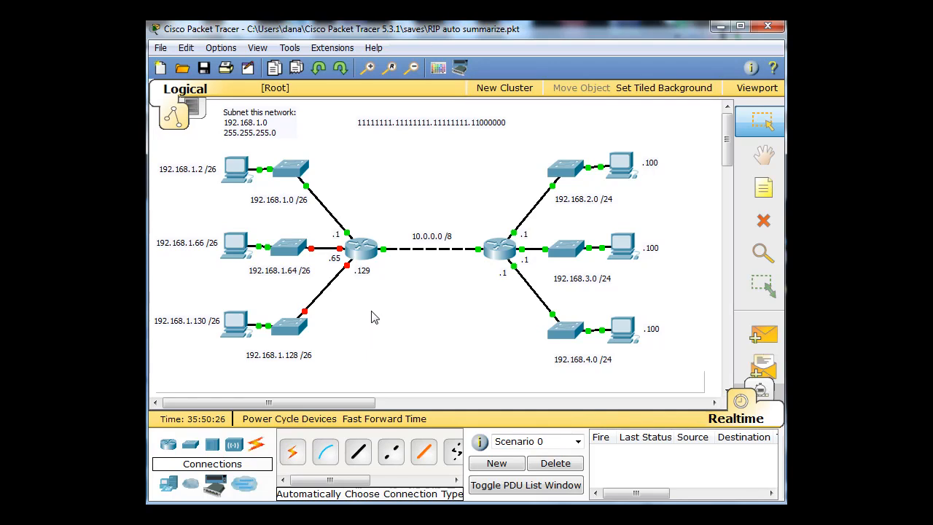
pyautogui.moveTo(406, 302)
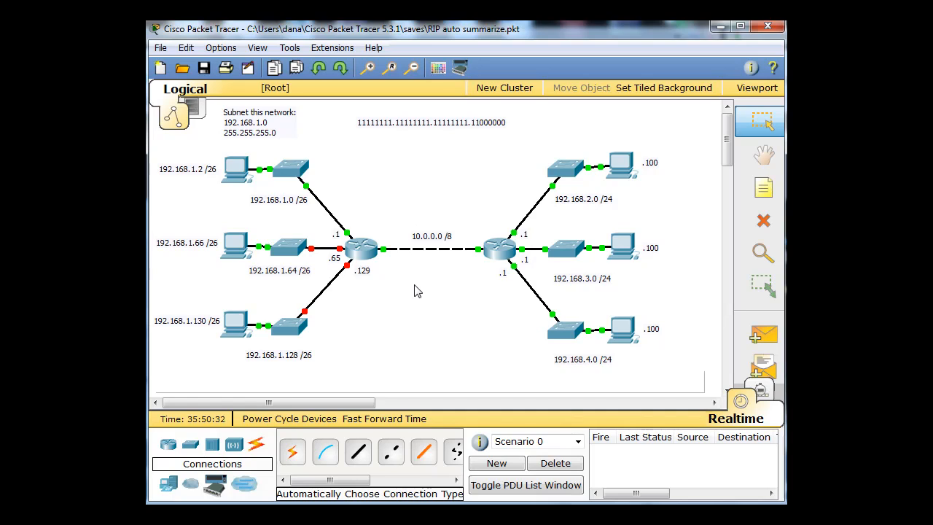
pyautogui.moveTo(349, 283)
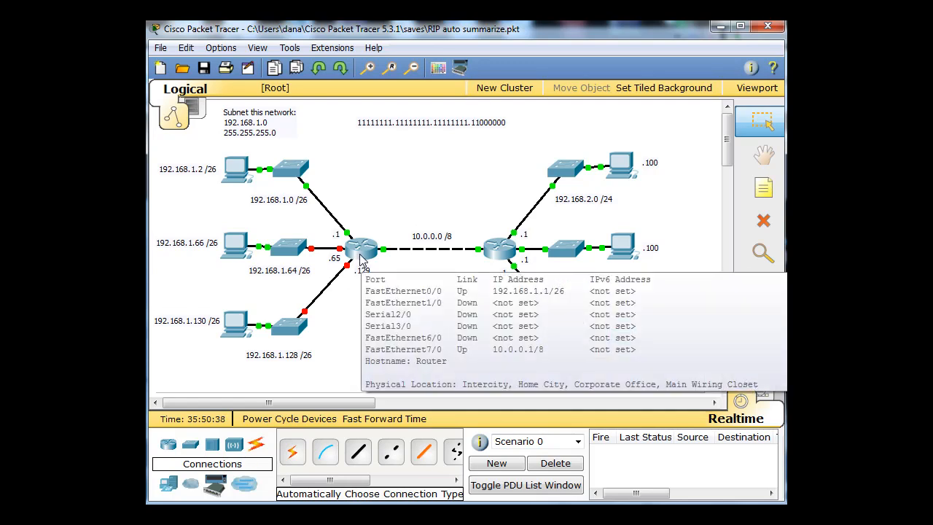
pyautogui.moveTo(348, 253)
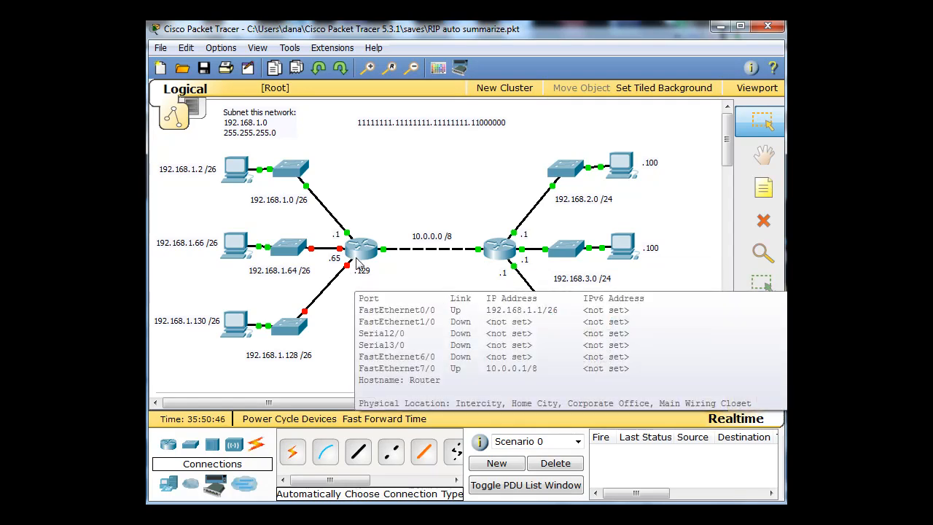
# Open Router1's command line and enter privileged mode with enable.
pyautogui.doubleClick(362, 248)
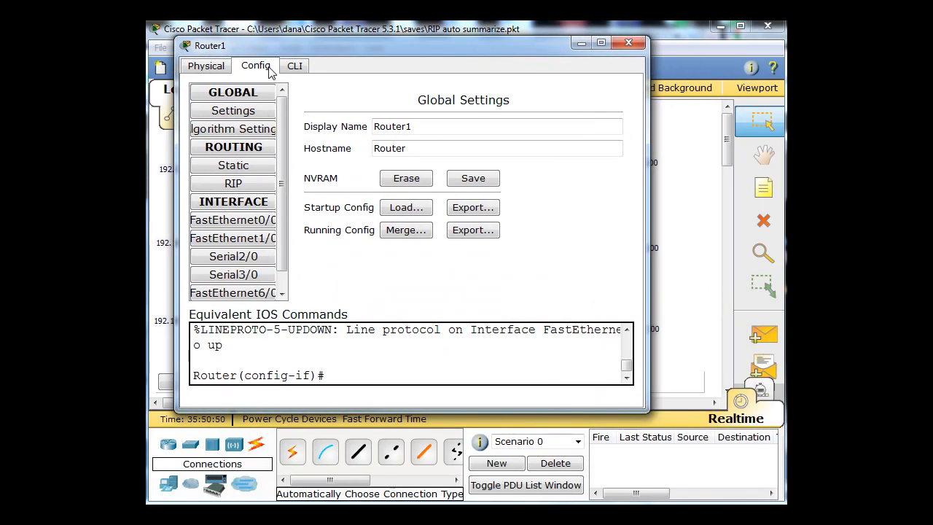
pyautogui.click(294, 66)
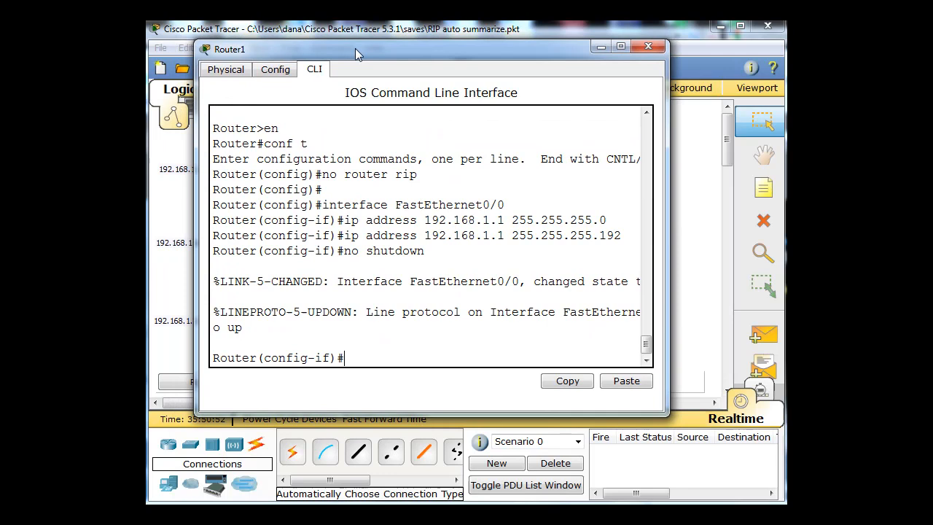
pyautogui.moveTo(398, 378)
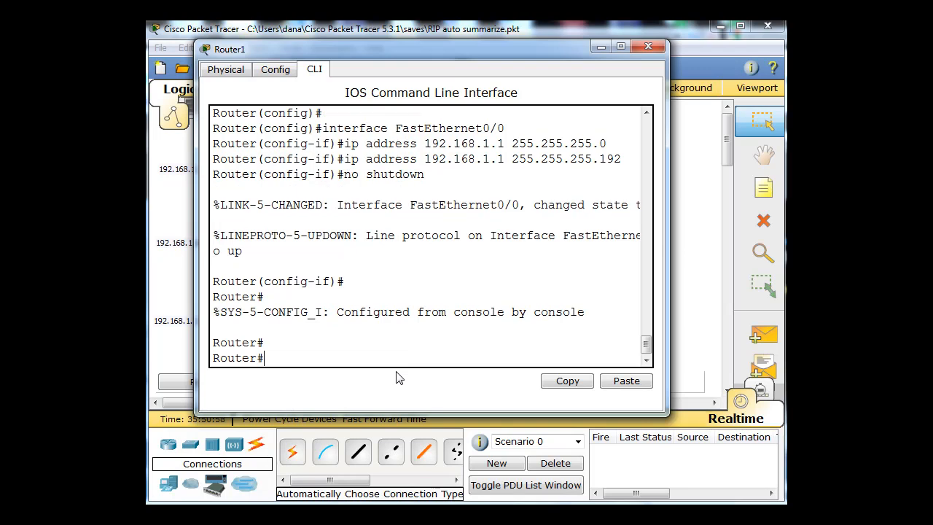
pyautogui.write('exit')
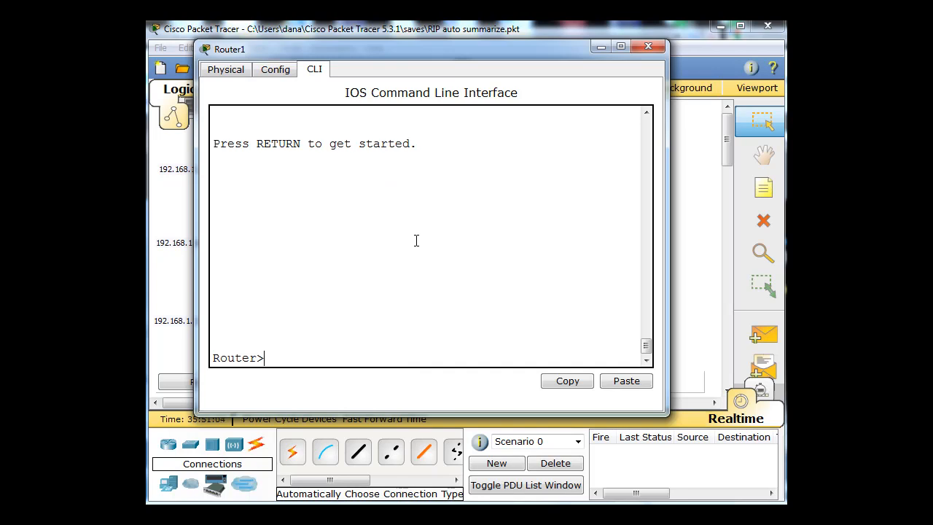
pyautogui.write('en')
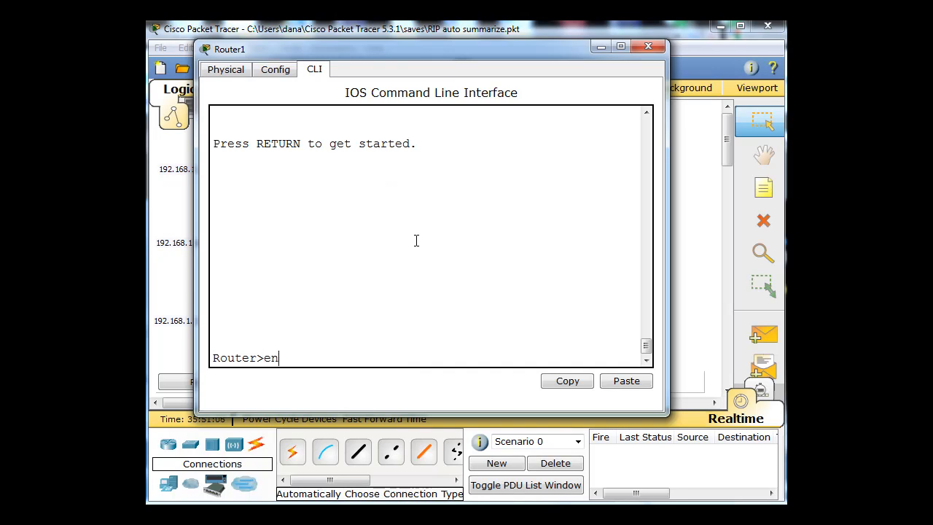
pyautogui.press('Return')
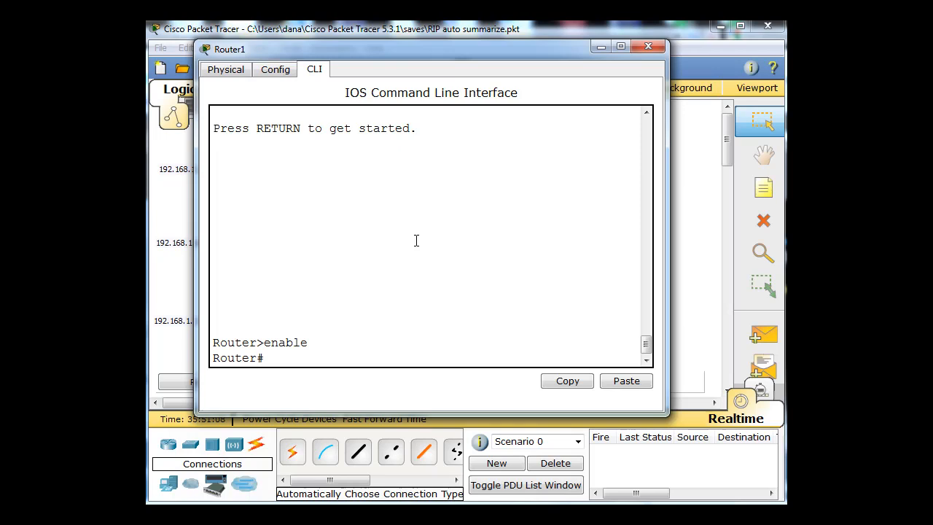
pyautogui.moveTo(283, 364)
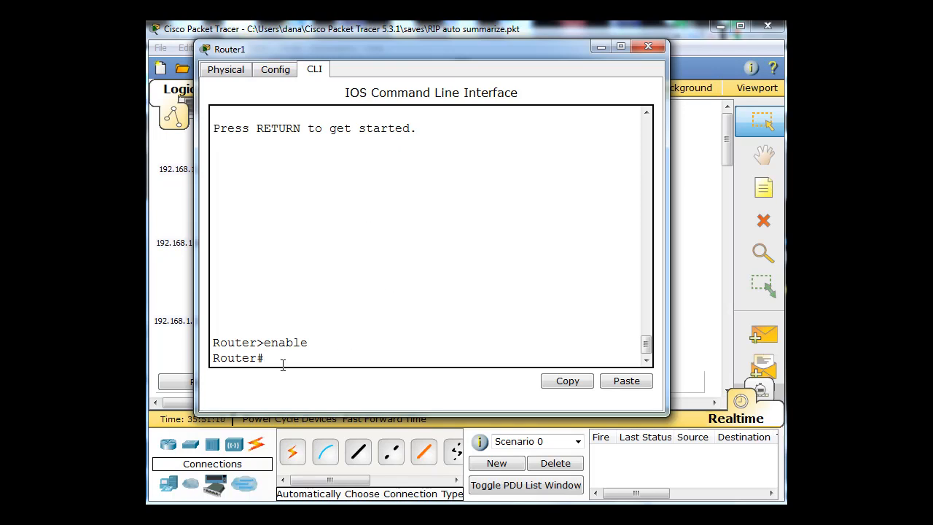
# Enter global configuration mode and select interface FastEthernet1/0.
pyautogui.write('conf')
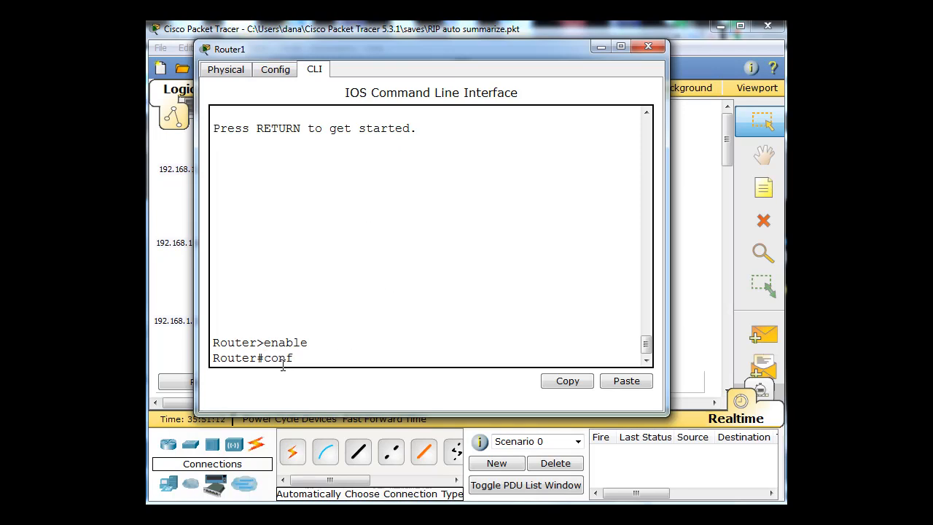
pyautogui.write('igure ter')
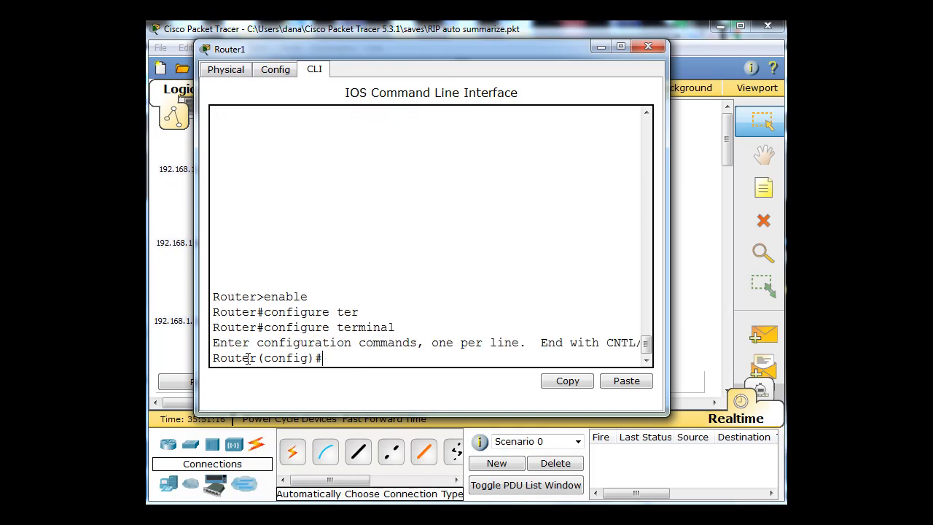
pyautogui.write('int')
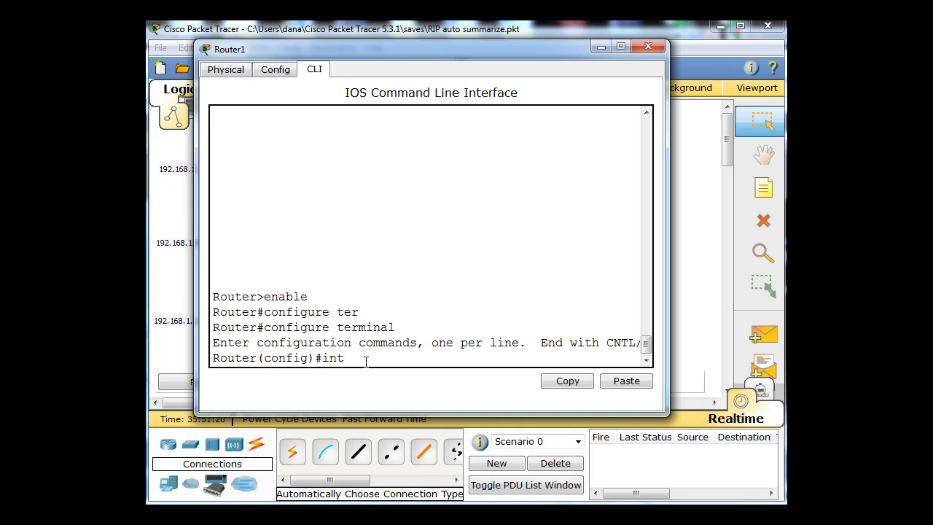
pyautogui.write('fa')
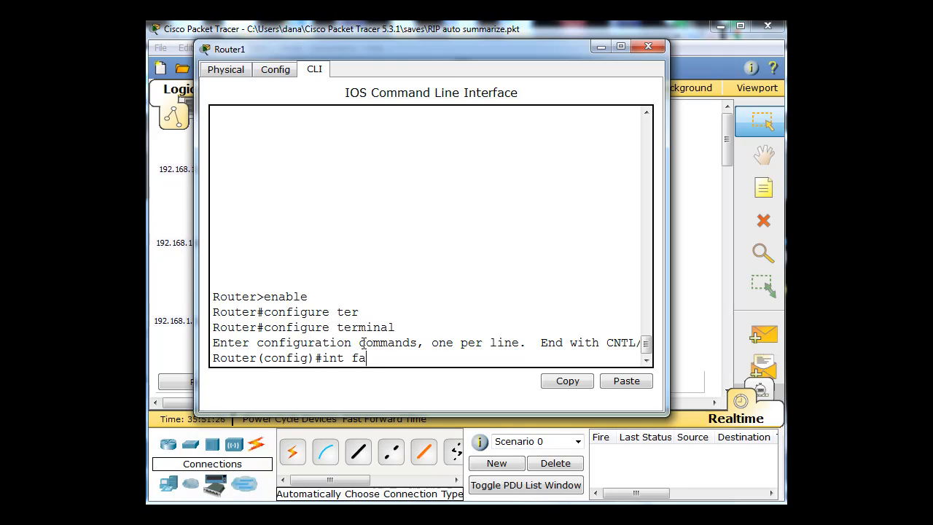
pyautogui.write('1/0')
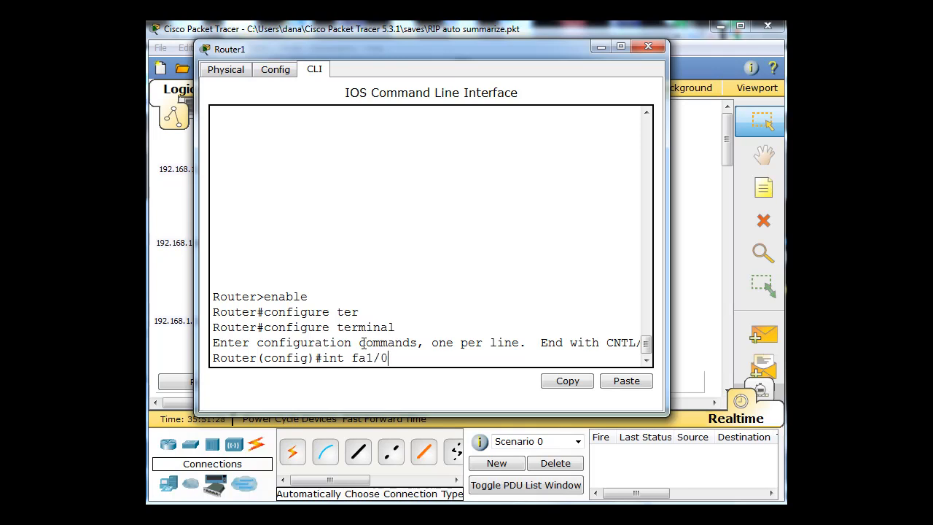
pyautogui.press('enter')
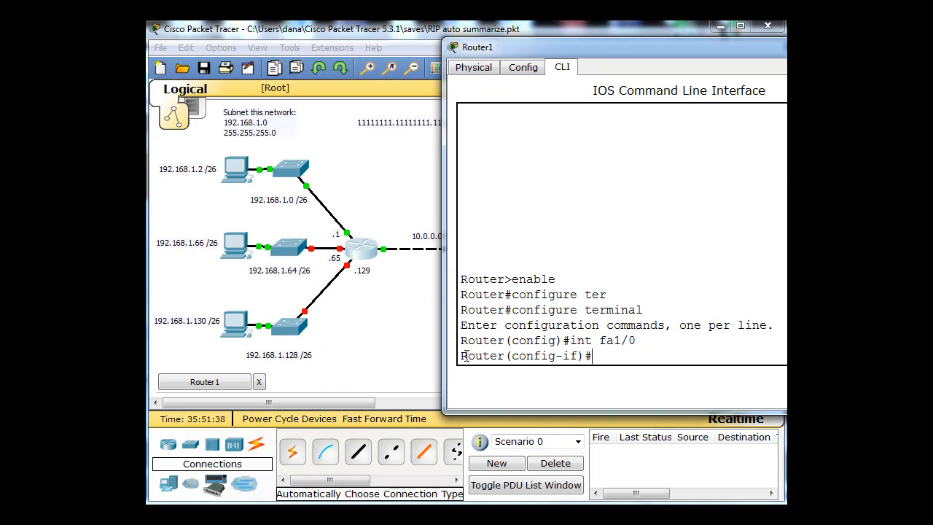
# Assign FastEthernet1/0 the address 192.168.1.65 255.255.255.192 and enter no shutdown.
pyautogui.write('ip addre')
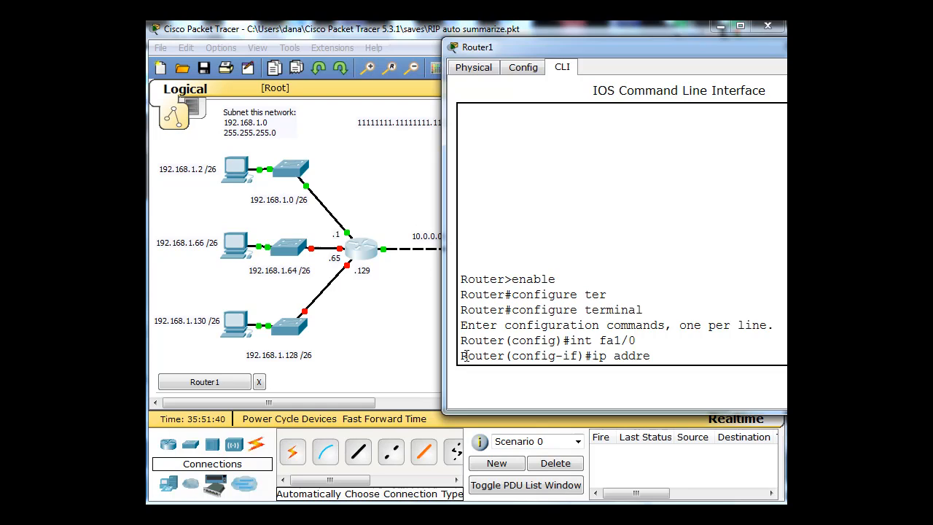
pyautogui.write('ss')
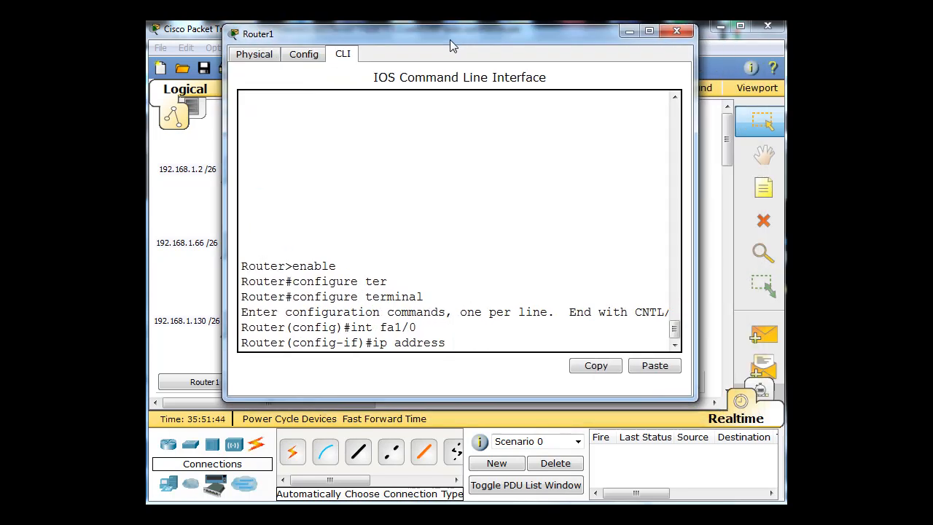
pyautogui.write('192.')
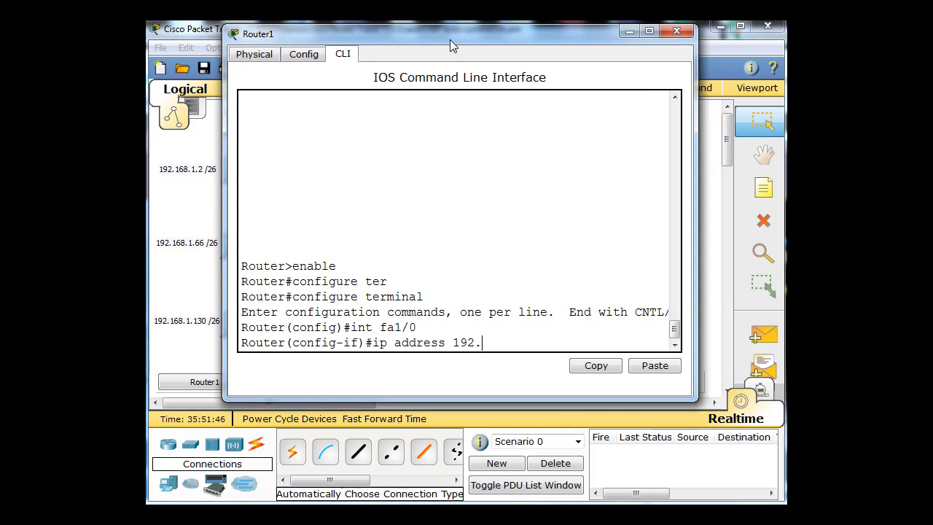
pyautogui.write('168.1')
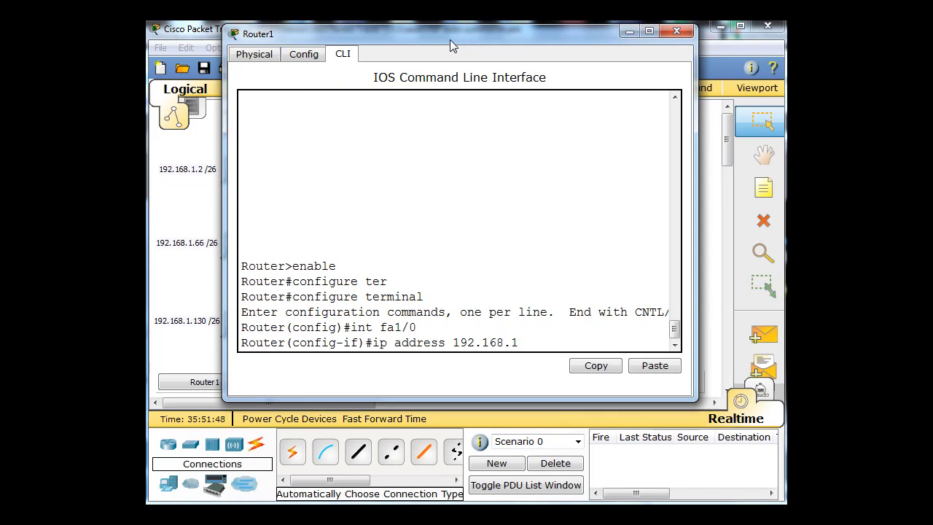
pyautogui.write('.65')
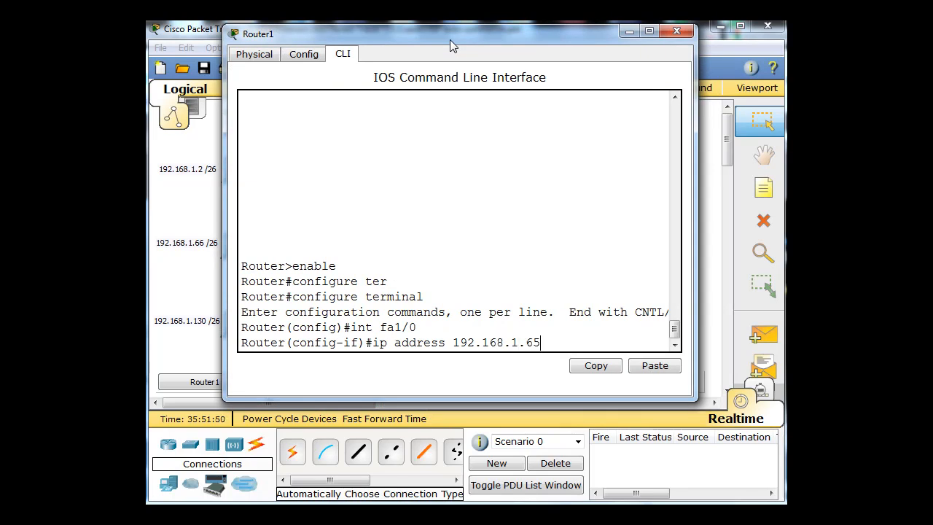
pyautogui.write('2')
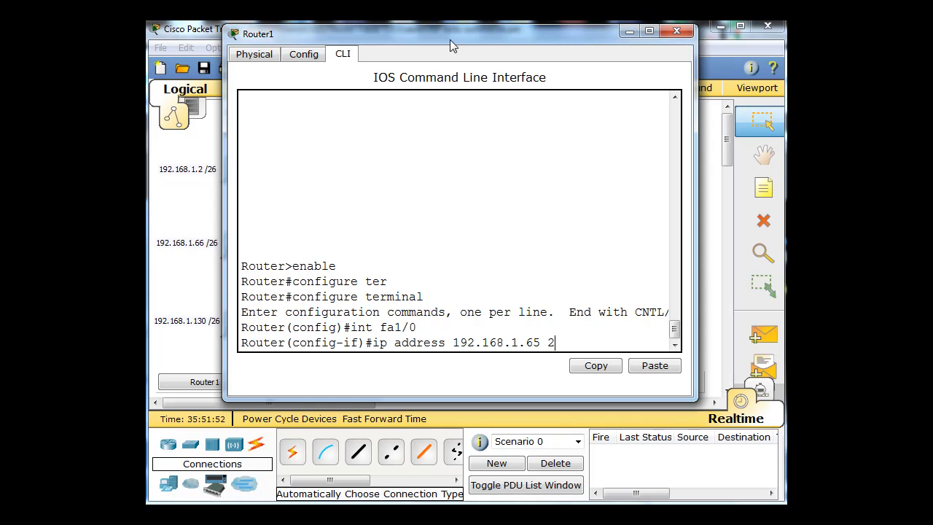
pyautogui.write('55.255.')
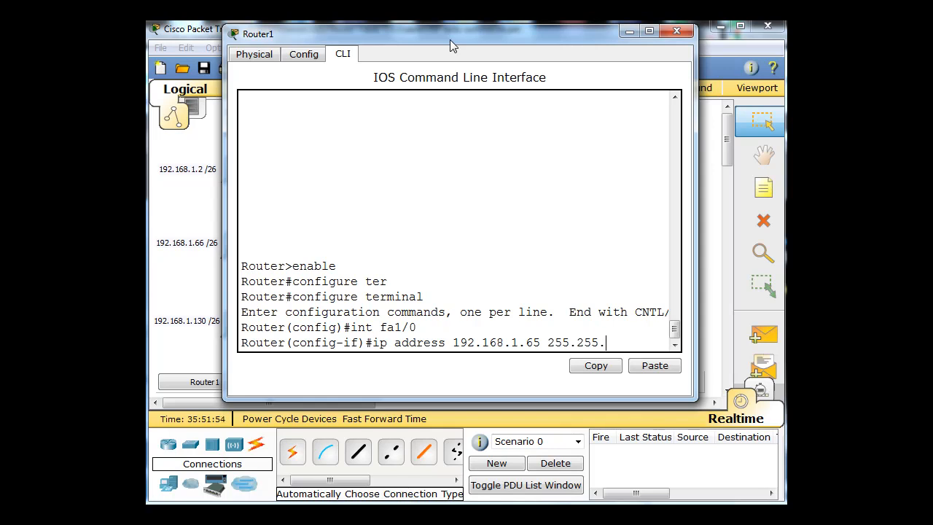
pyautogui.write('255.')
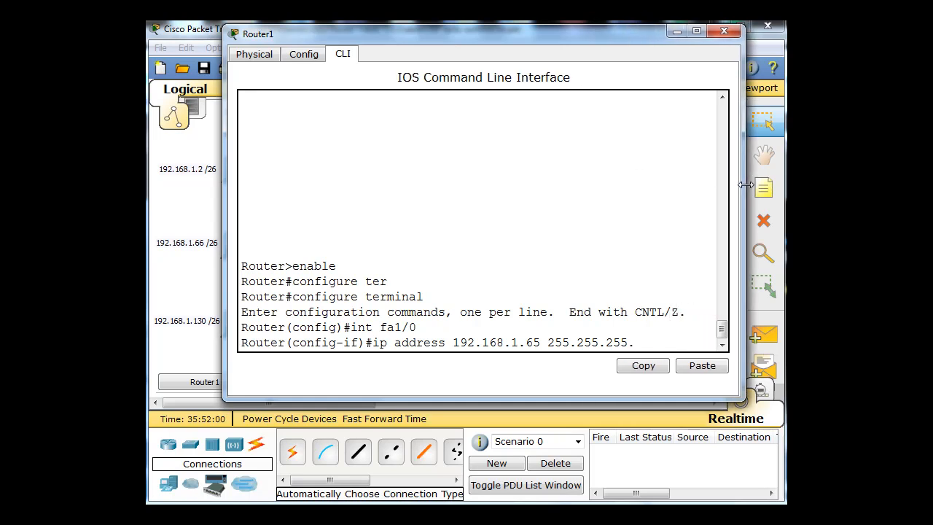
pyautogui.write('192')
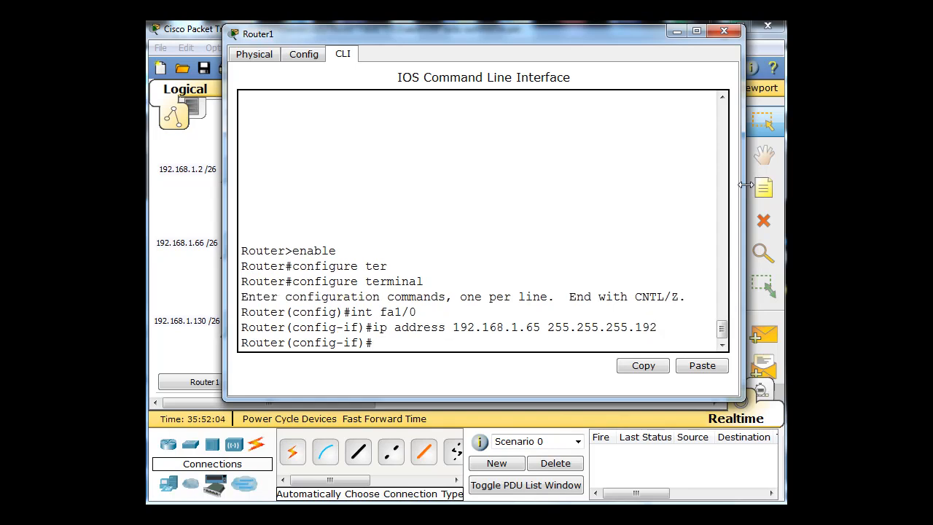
pyautogui.write('no shi')
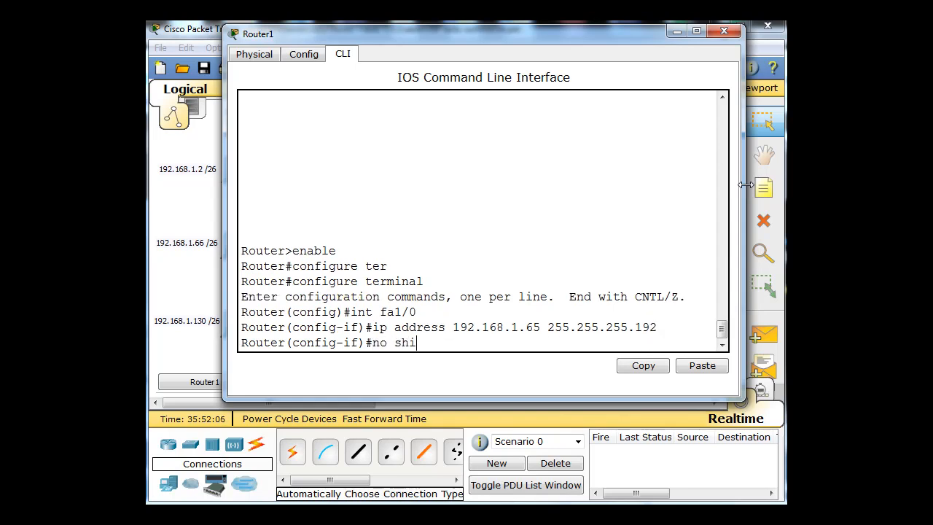
pyautogui.write('t')
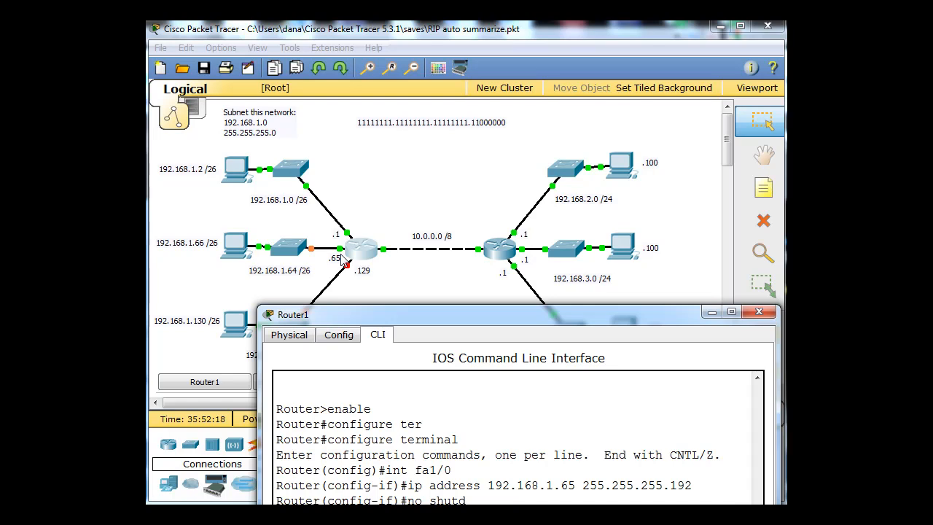
pyautogui.moveTo(364, 255)
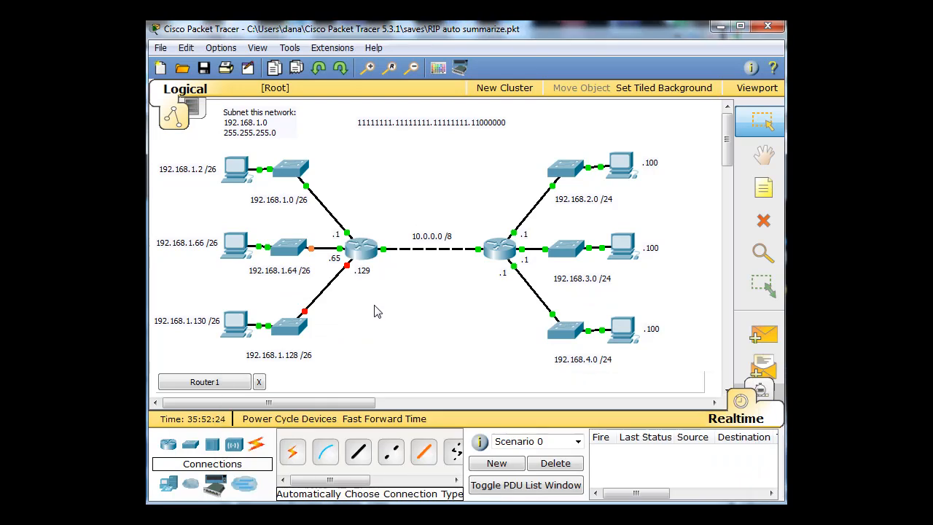
pyautogui.moveTo(364, 248)
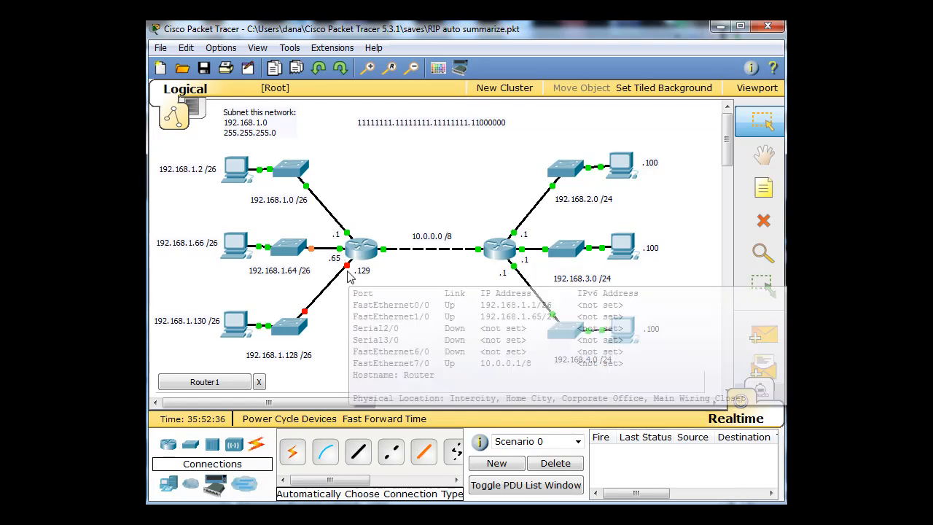
pyautogui.moveTo(388, 298)
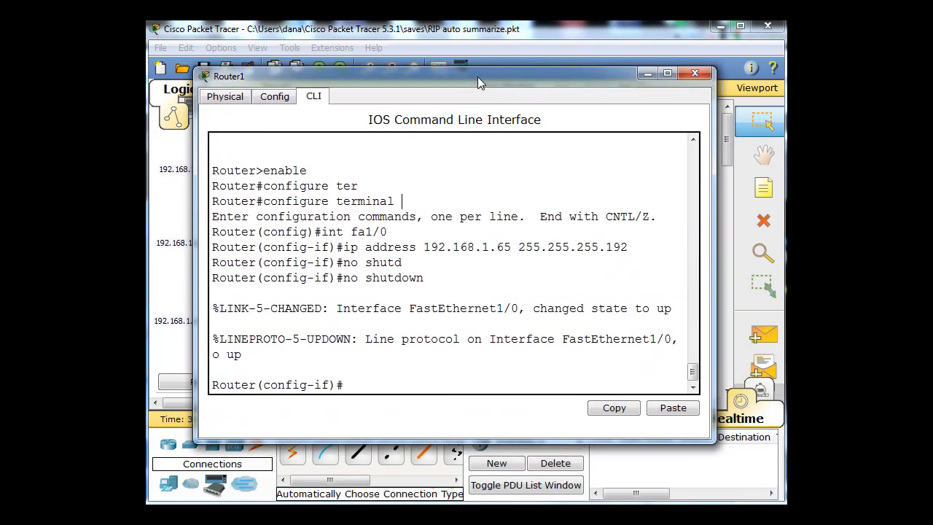
# Reposition Router1's terminal window and select interface FastEthernet7/0.
pyautogui.moveTo(481, 76); pyautogui.dragTo(450, 64)
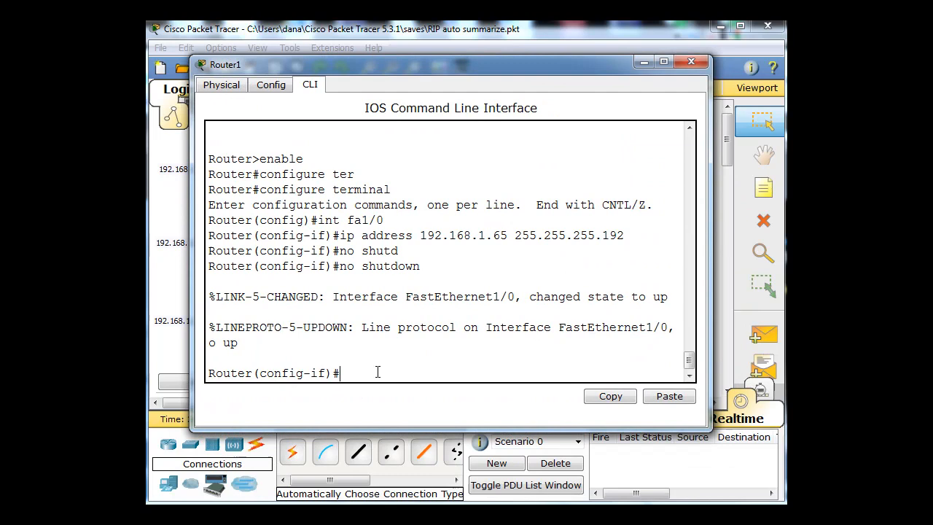
pyautogui.write('int fa')
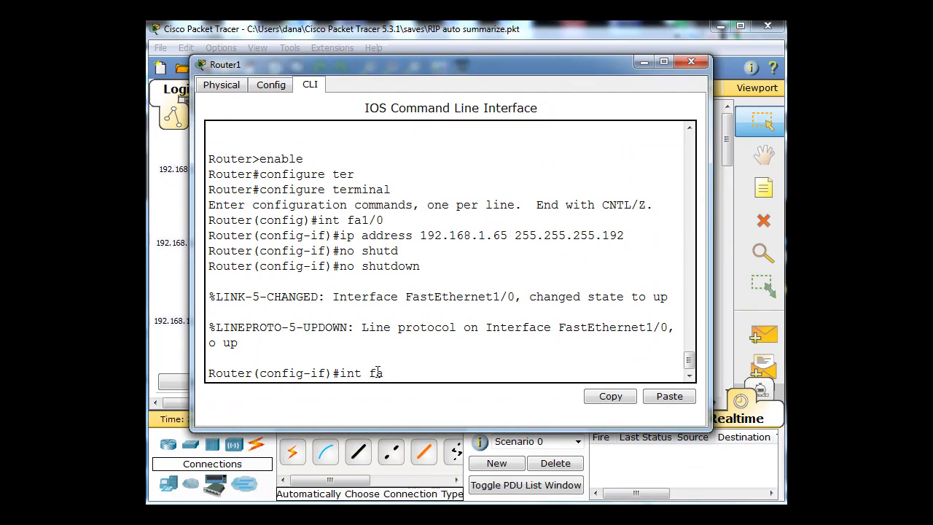
pyautogui.write('7/')
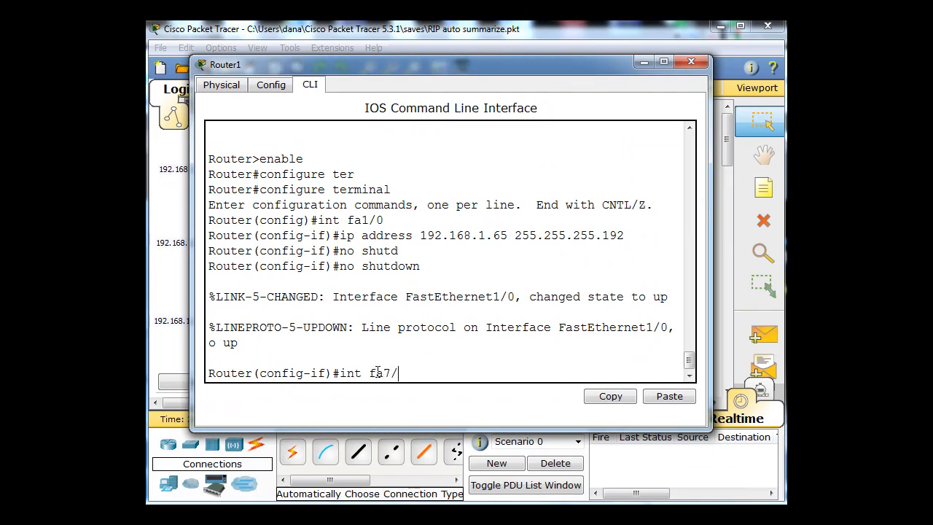
pyautogui.press('enter')
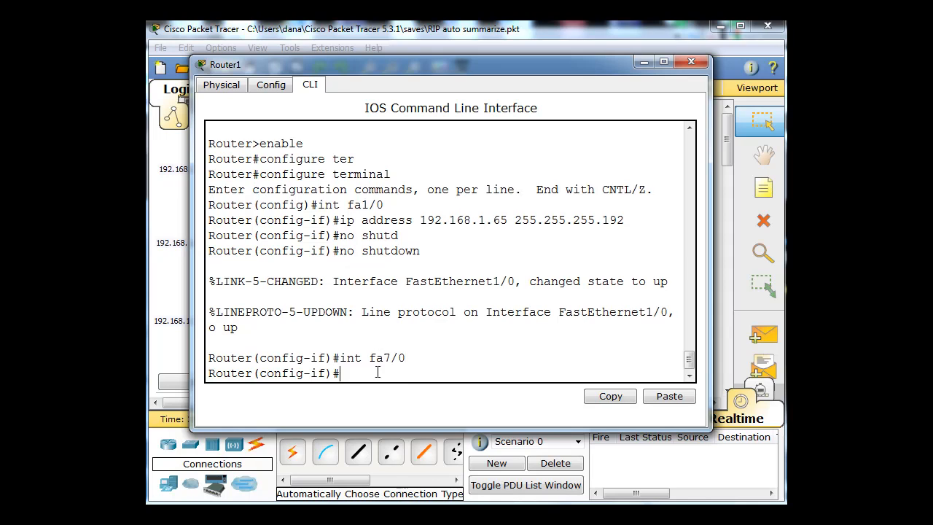
pyautogui.moveTo(515, 347)
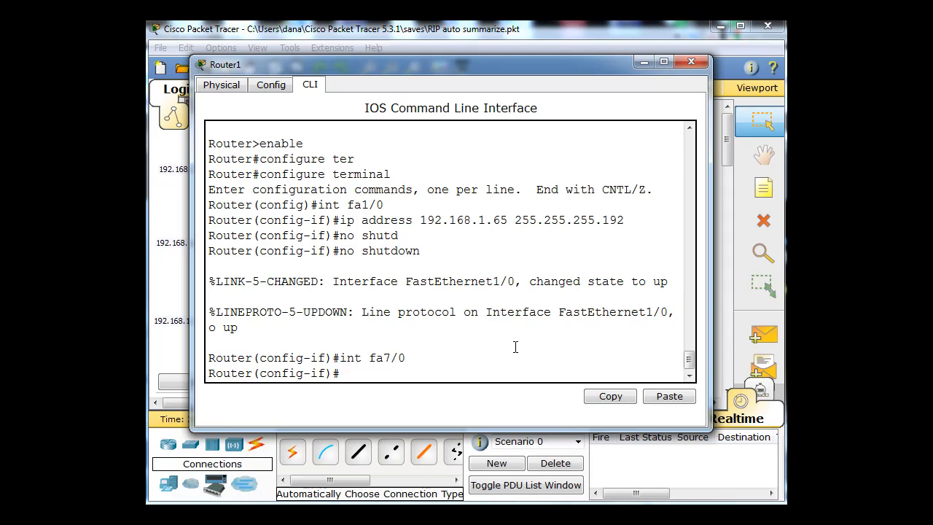
# Give fa7/0 the address 192.168.1.129 255.255.255.192 and bring it up with no shutdown.
pyautogui.write('no shutdown')
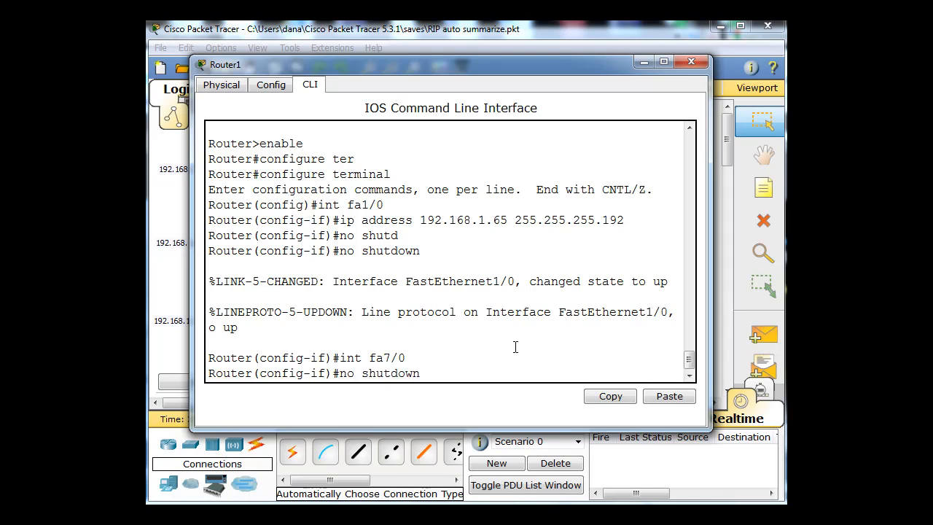
pyautogui.write('ip address 192.168.1.65 255.255.255.192')
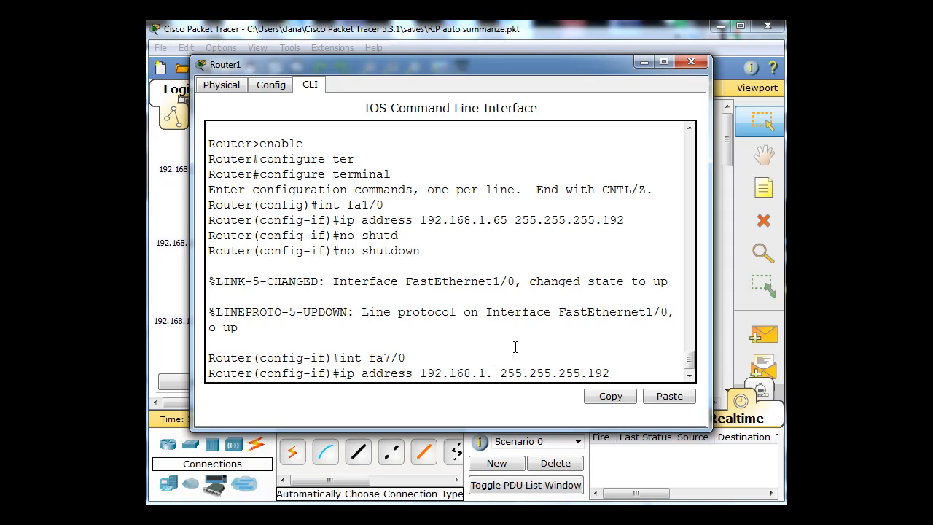
pyautogui.write('29')
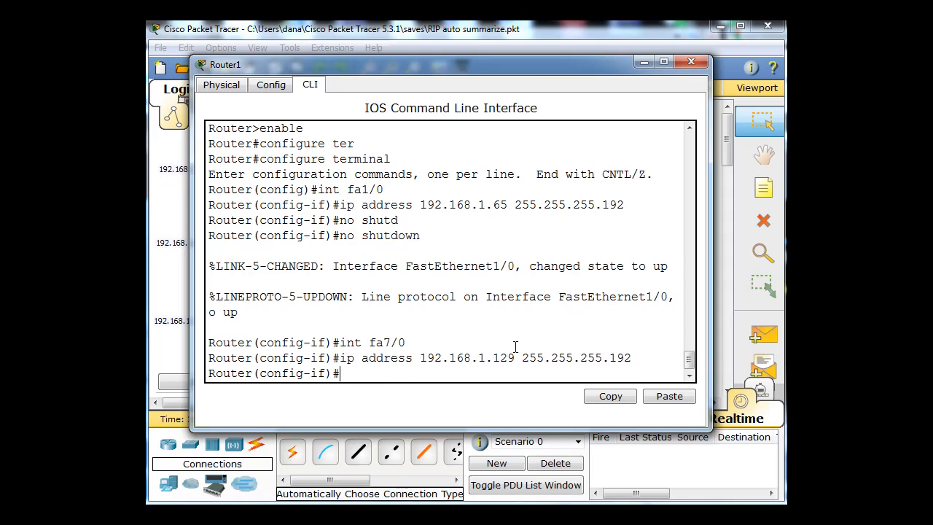
pyautogui.write('no shutdow')
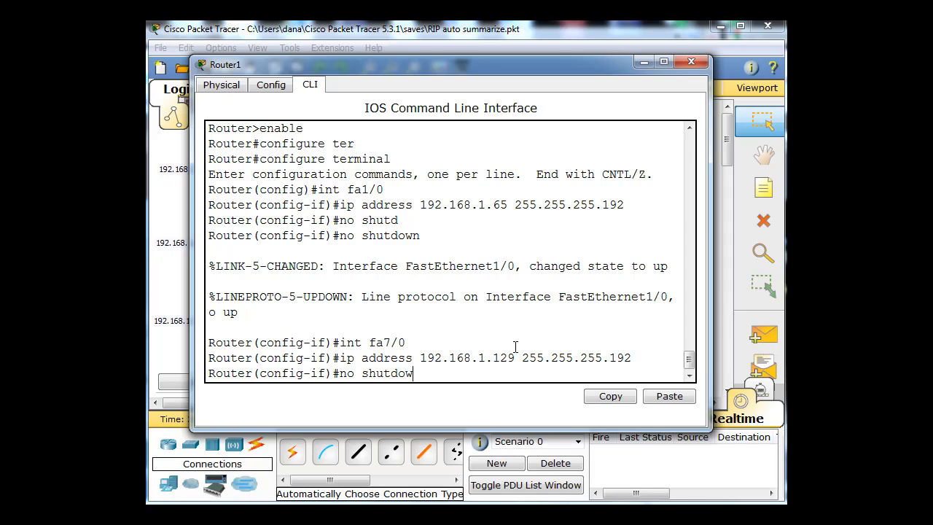
pyautogui.press('enter')
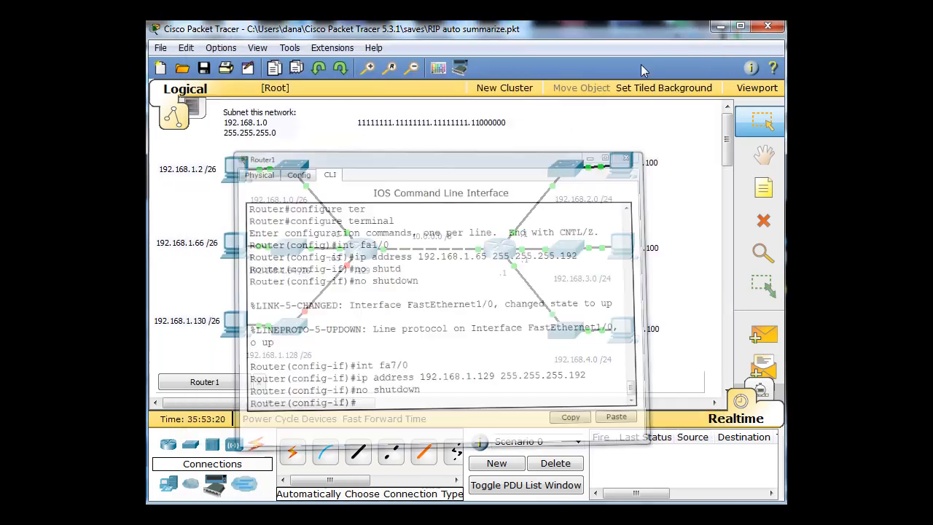
# Readdress fa7/0 as 10.0.0.1 255.0.0.0 and bring it up with no shutdown.
pyautogui.click(626, 159)
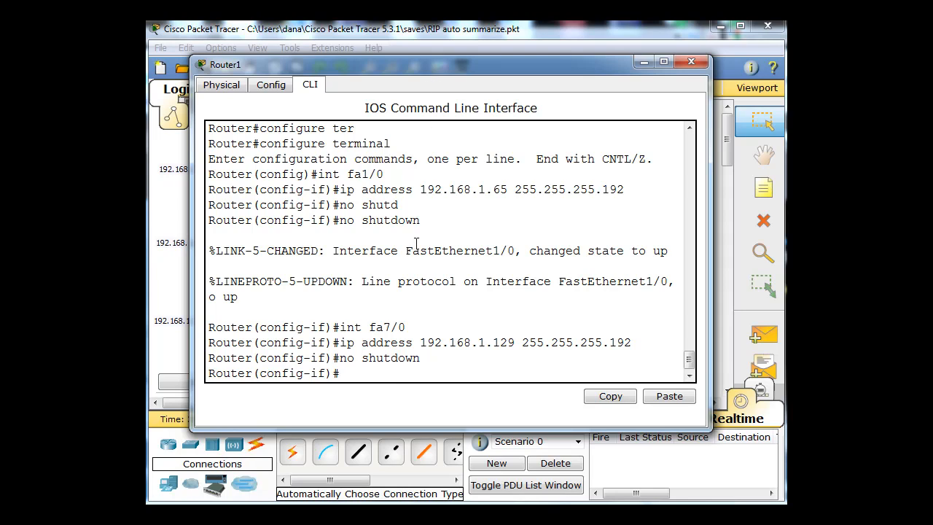
pyautogui.write('no shutdown')
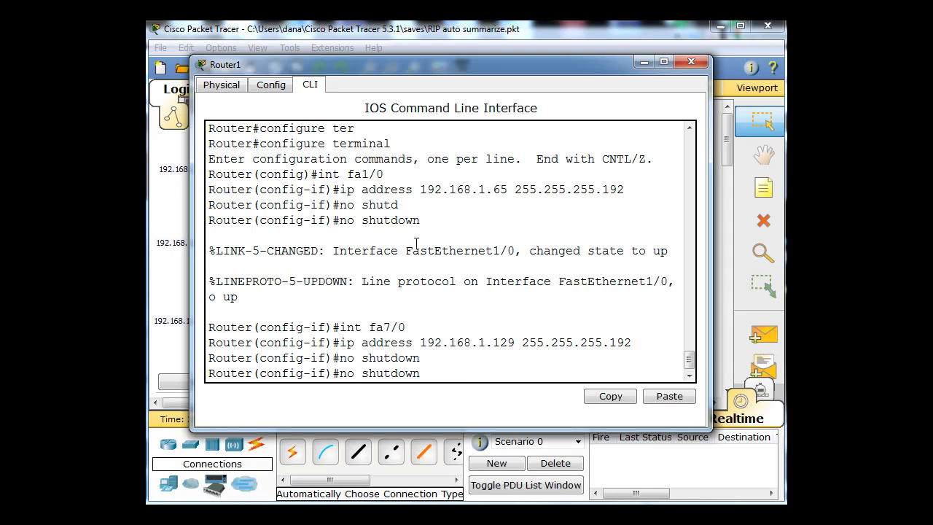
pyautogui.write('ip address 192.168.1.129 255.255.255.192')
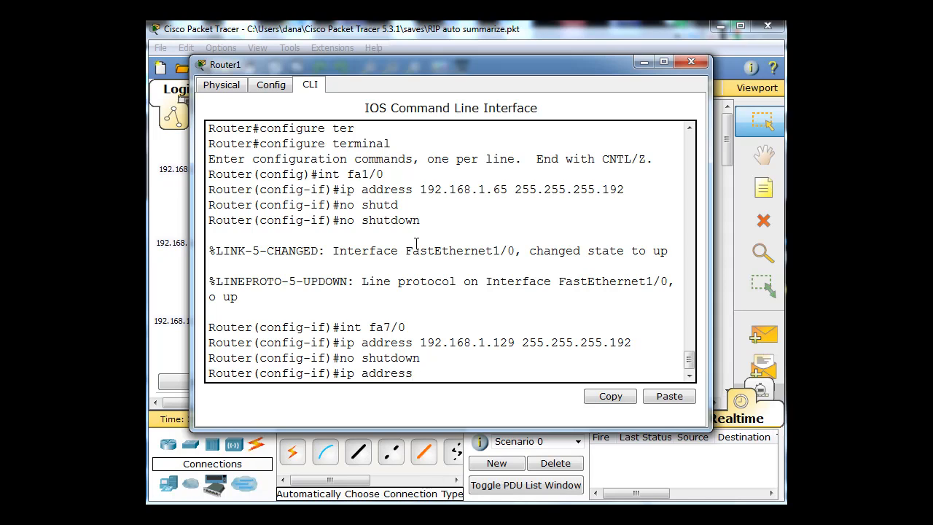
pyautogui.write('10.0.0.1')
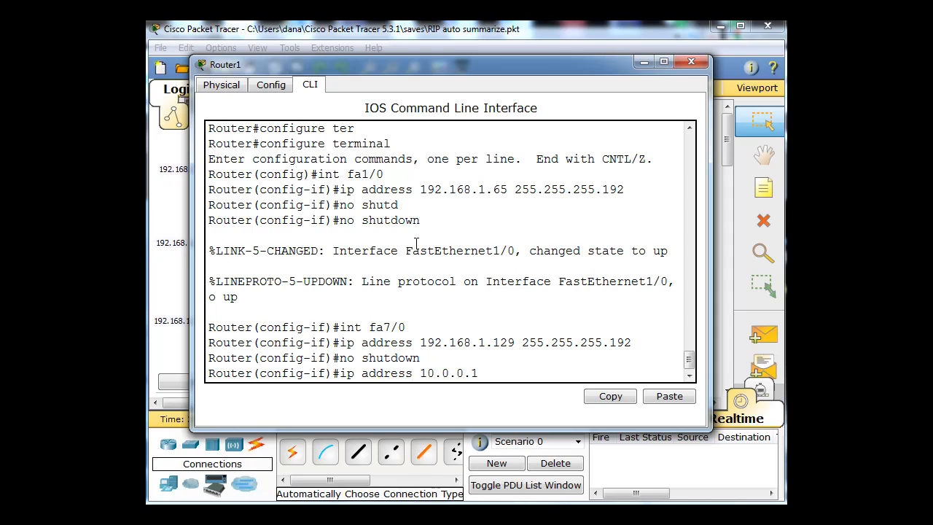
pyautogui.write('255')
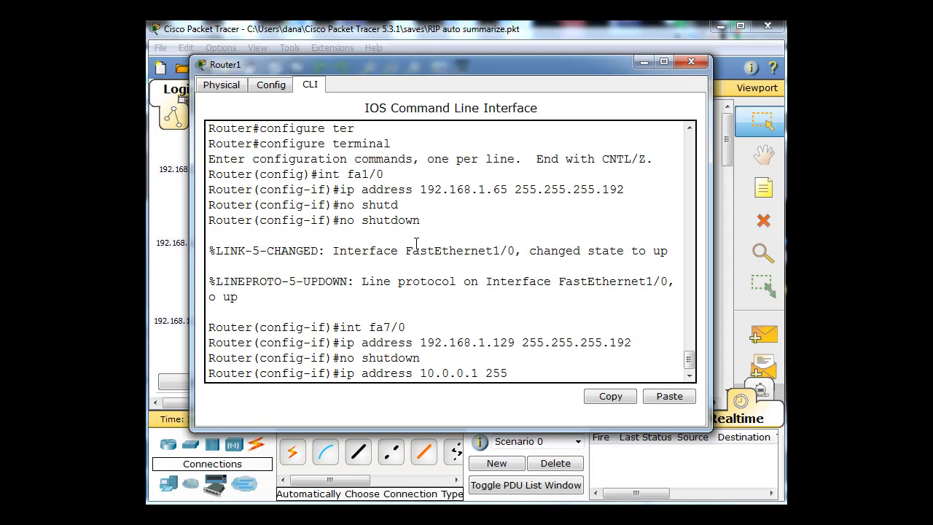
pyautogui.write('.255')
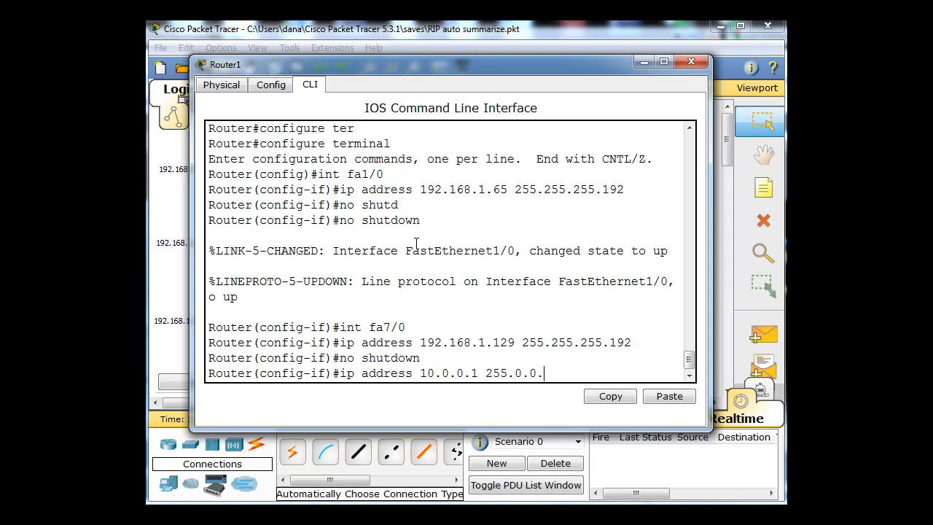
pyautogui.press('enter')
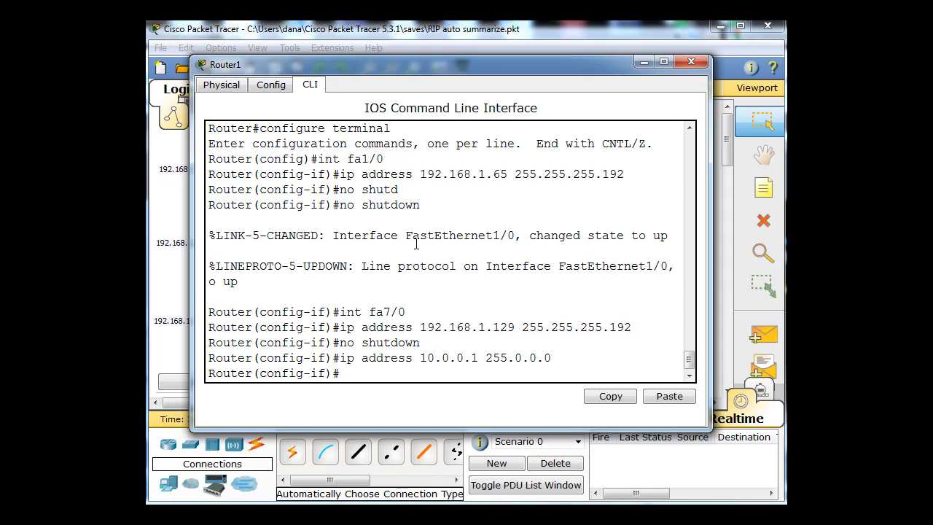
pyautogui.write('no shut')
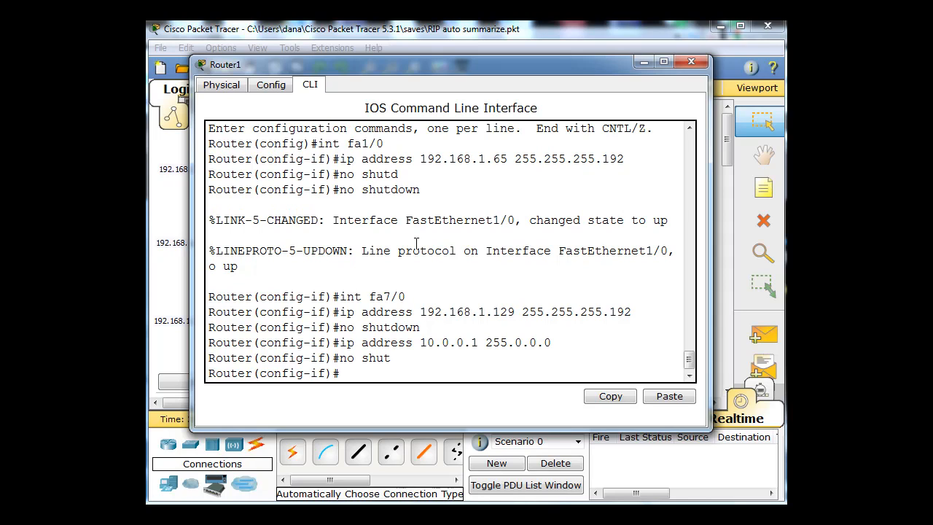
pyautogui.write('no shutdown')
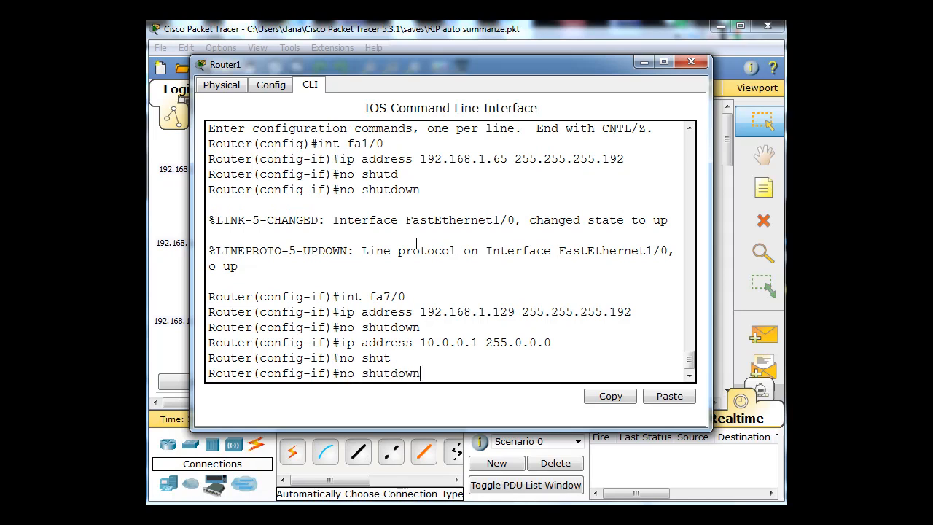
# Give fa6/0 192.168.1.129 255.255.255.192 with no shut, then close Router1's window.
pyautogui.write('int fa7/0')
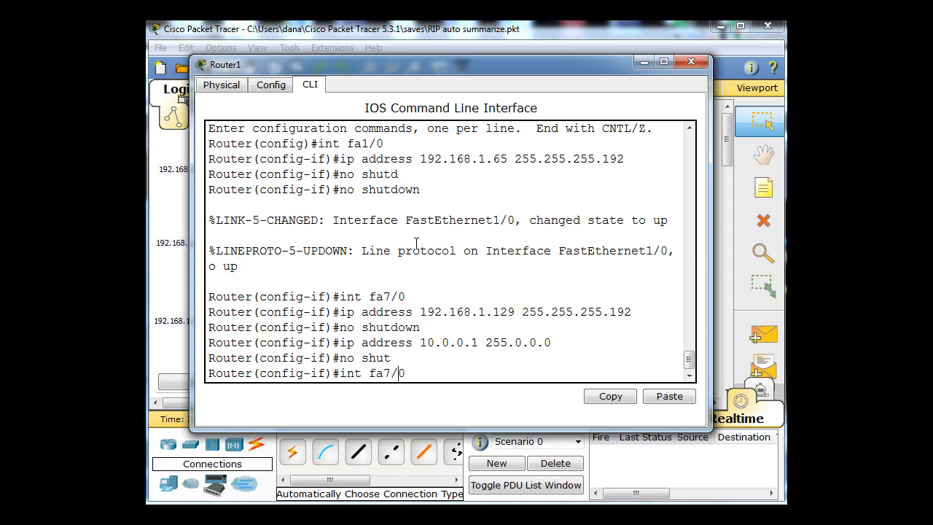
pyautogui.press('Backspace')
pyautogui.write('no shut')
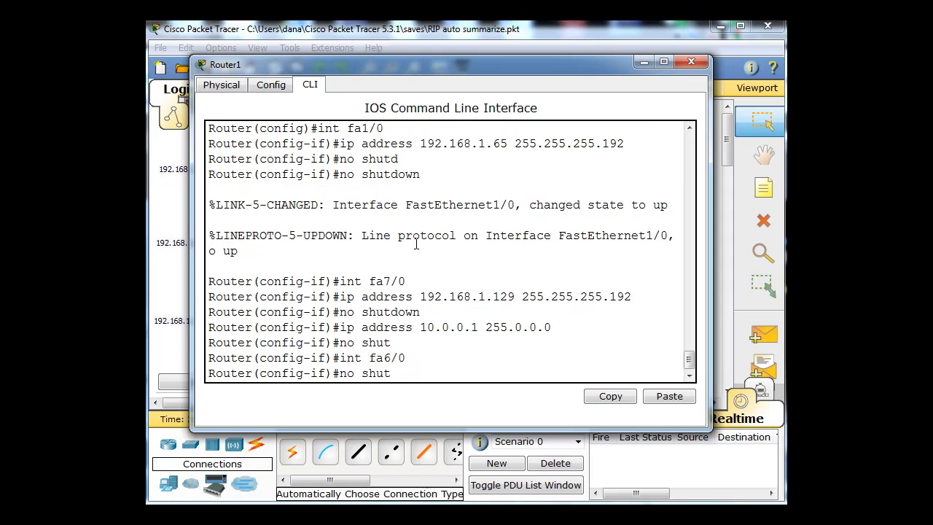
pyautogui.write('ip address 192.168.1.129 255.255.255.192')
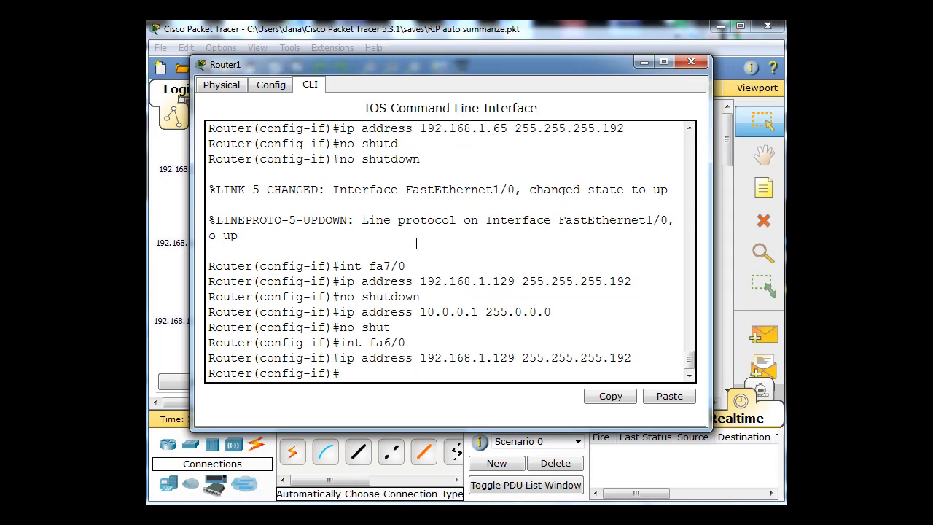
pyautogui.write('no shut')
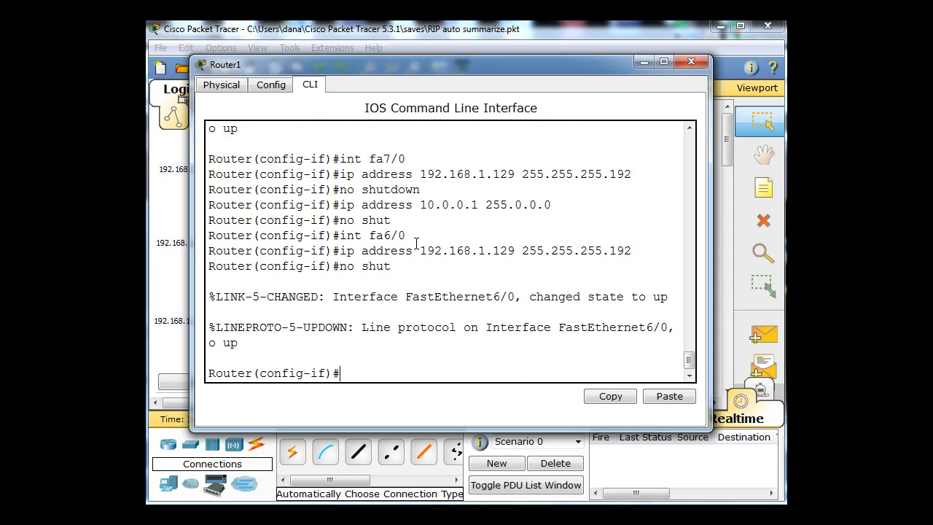
pyautogui.click(690, 61)
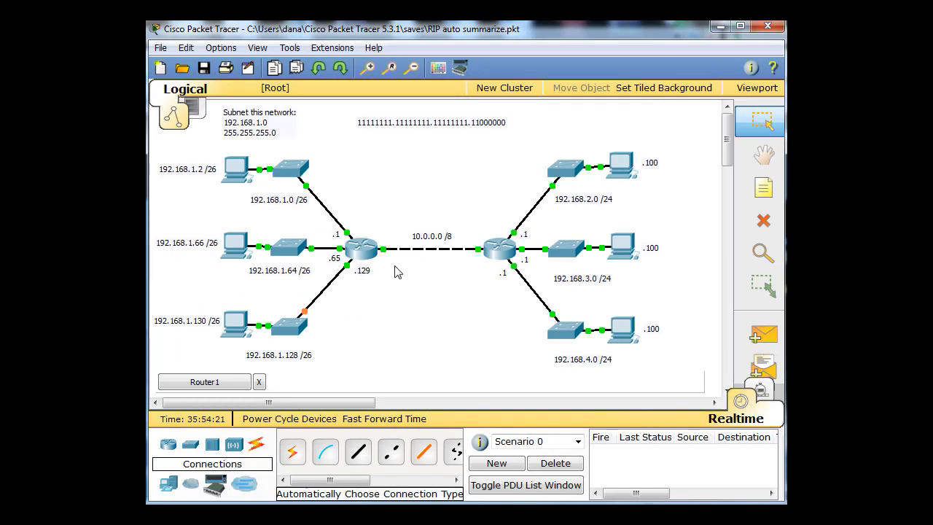
pyautogui.moveTo(382, 254)
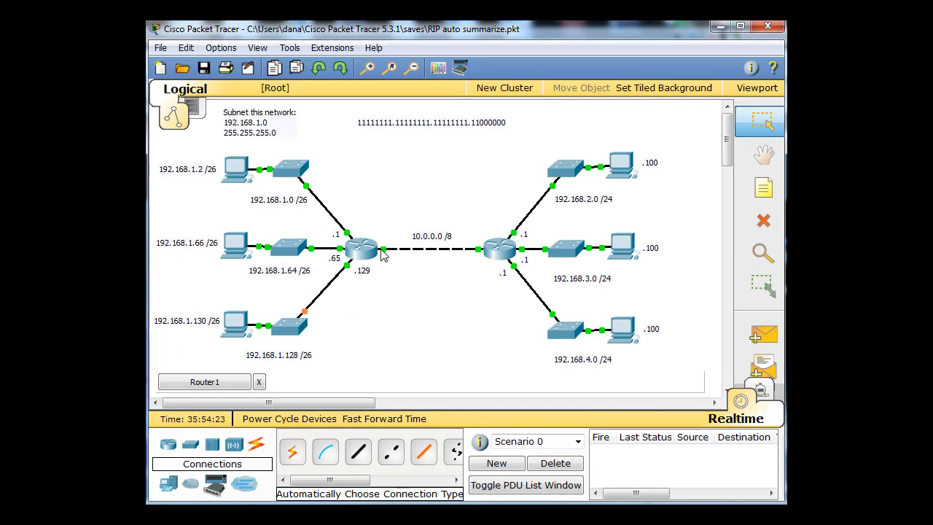
pyautogui.moveTo(352, 272)
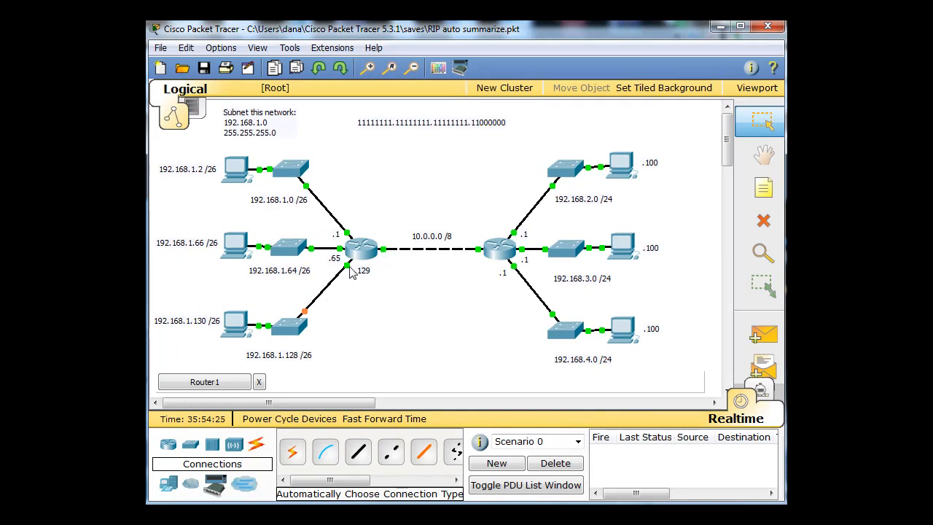
pyautogui.moveTo(448, 313)
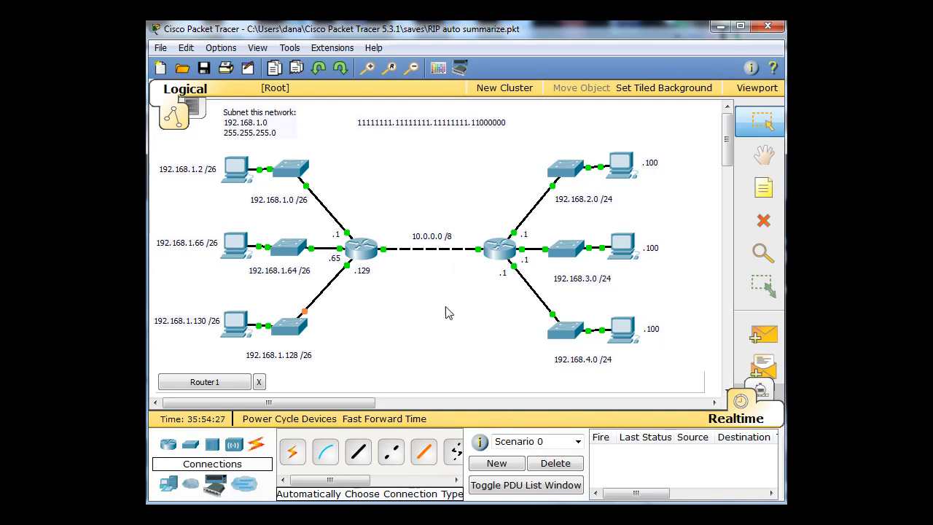
pyautogui.moveTo(291, 335)
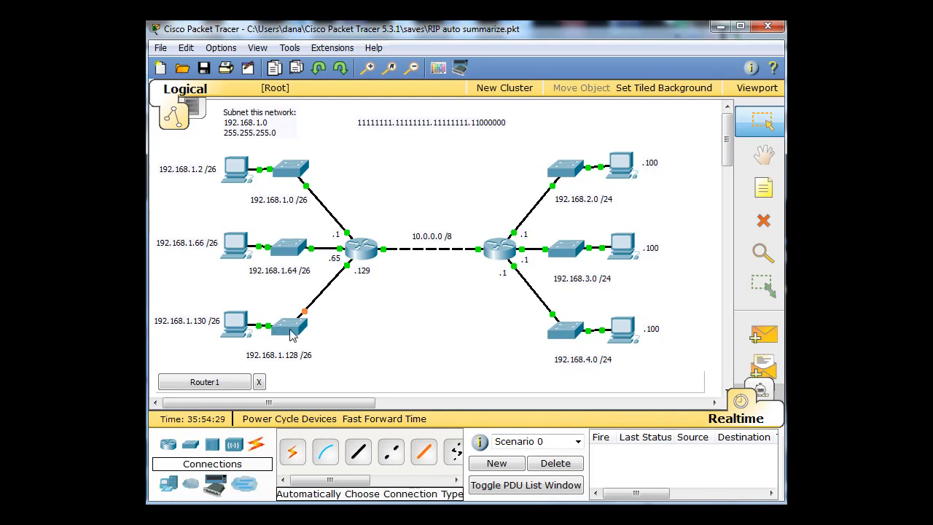
pyautogui.moveTo(265, 343)
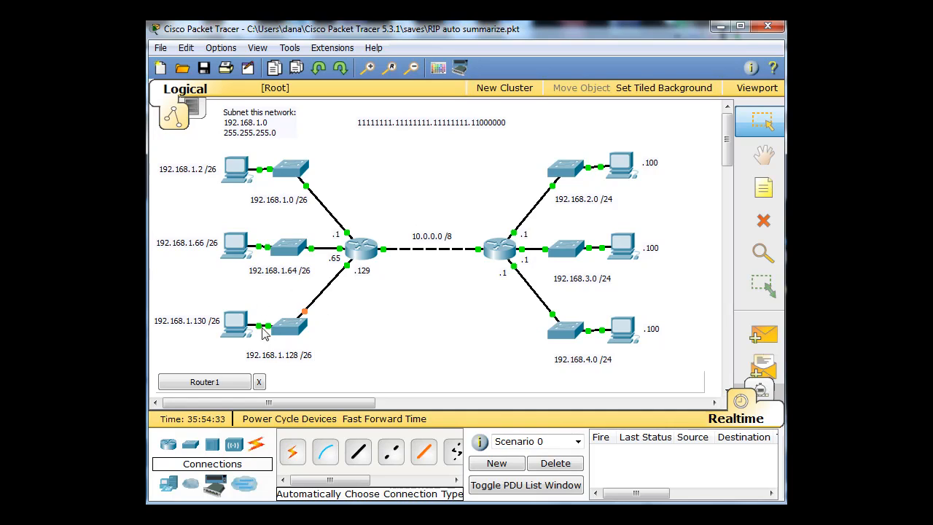
pyautogui.moveTo(342, 327)
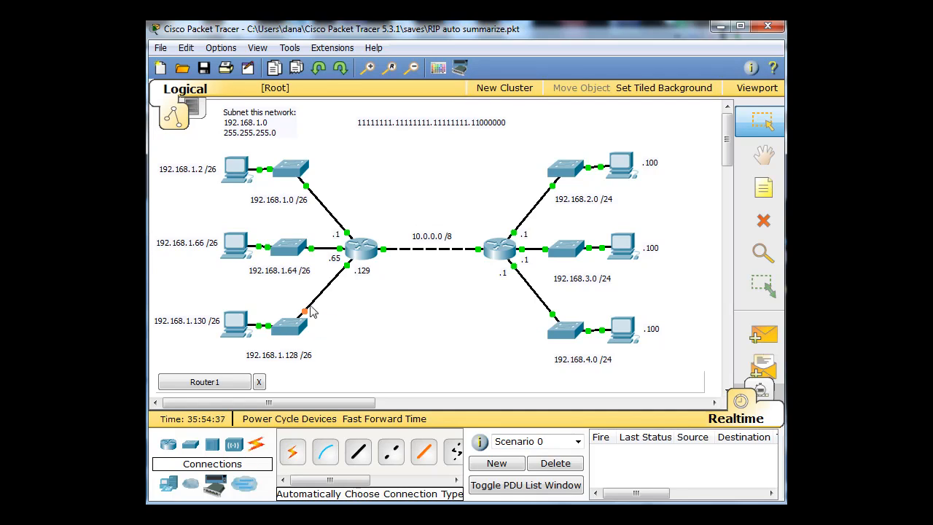
pyautogui.moveTo(324, 325)
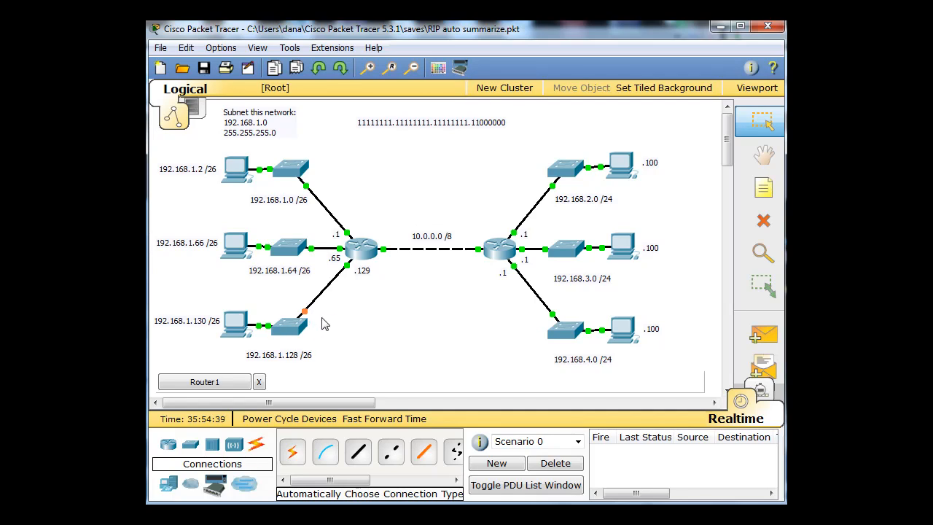
pyautogui.moveTo(349, 327)
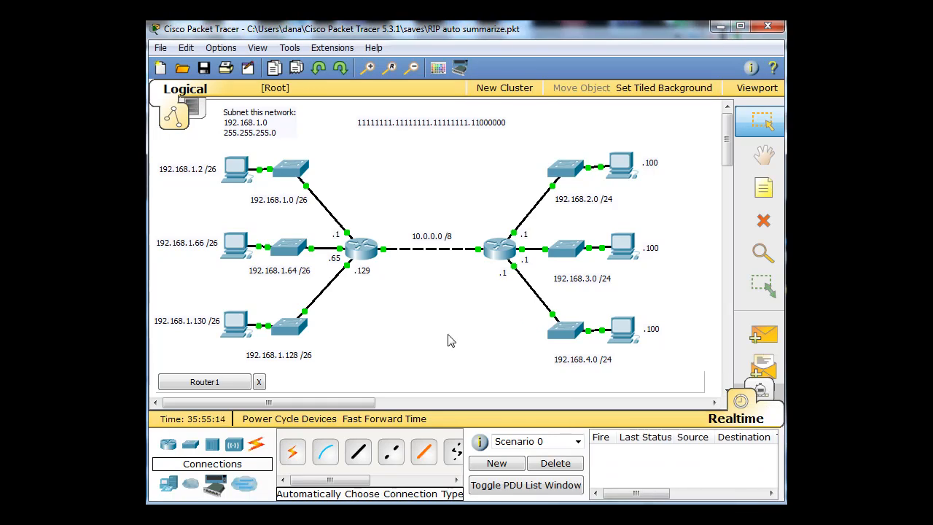
pyautogui.moveTo(432, 313)
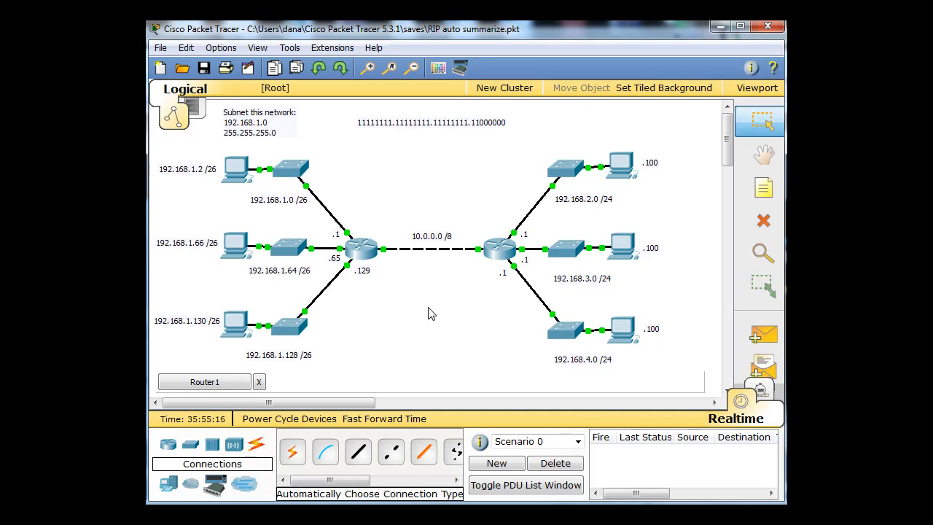
pyautogui.moveTo(452, 266)
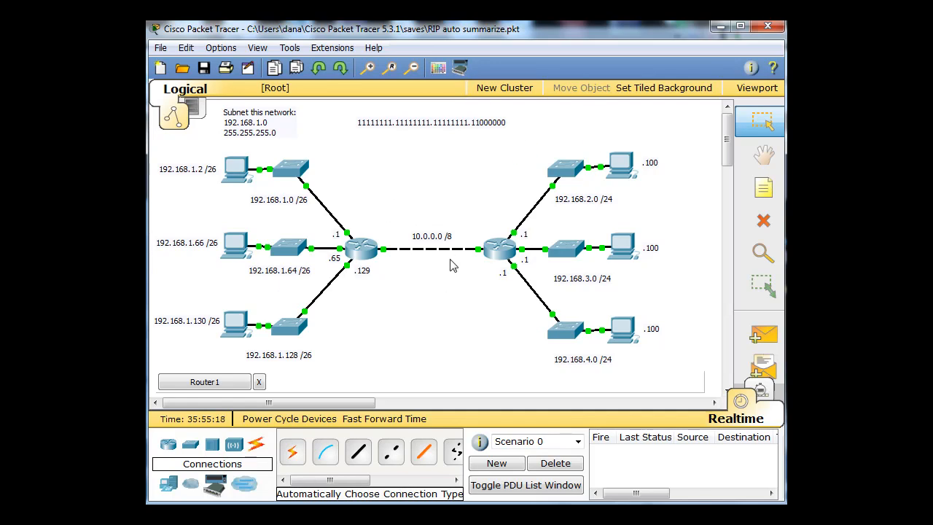
pyautogui.moveTo(457, 311)
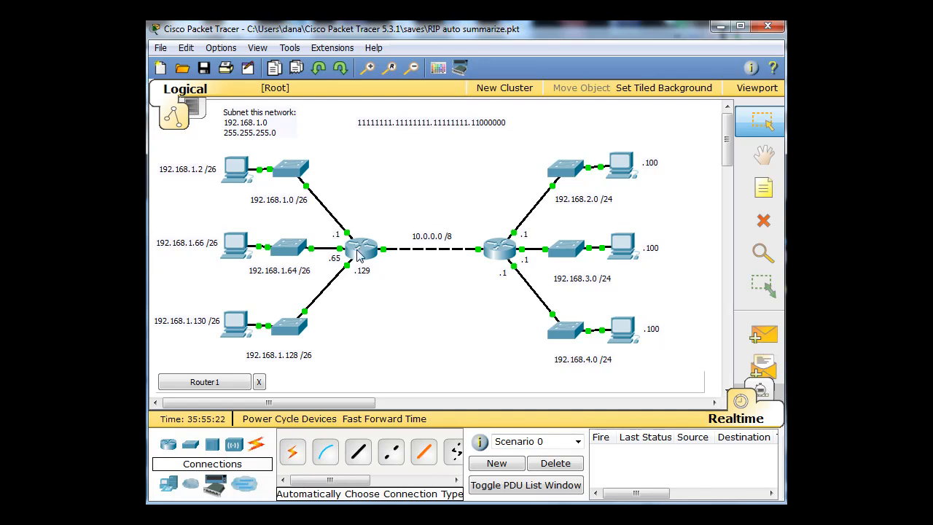
pyautogui.moveTo(363, 255)
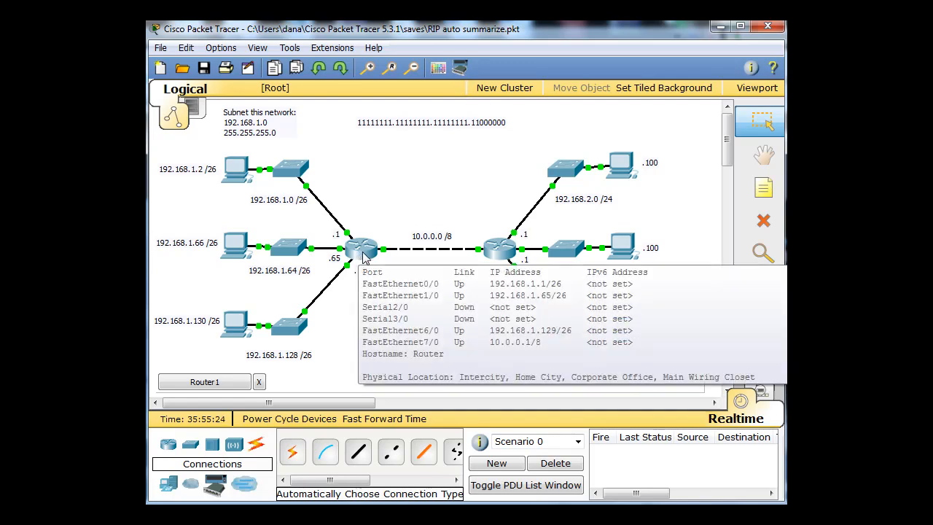
# Select Router1 to reopen its device window for the command line.
pyautogui.click(362, 246)
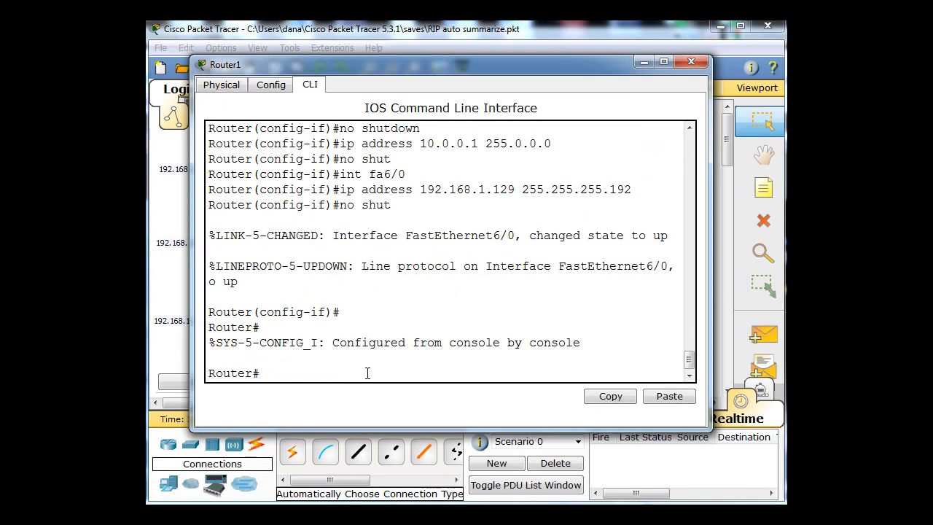
# Run show ip route, review 10.0.0.0/8 and three /26 connected routes, then close Router1.
pyautogui.write('show ip route')
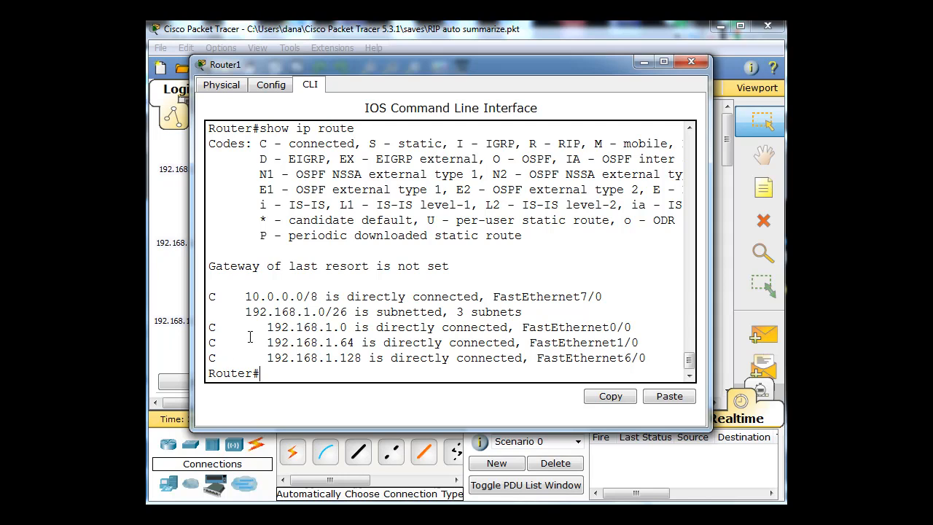
pyautogui.moveTo(246, 312); pyautogui.dragTo(368, 312)
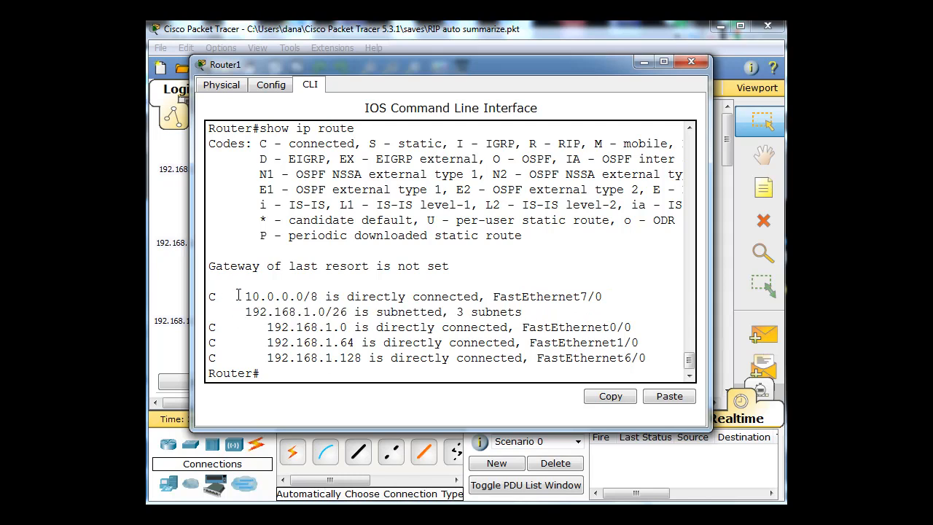
pyautogui.moveTo(453, 301)
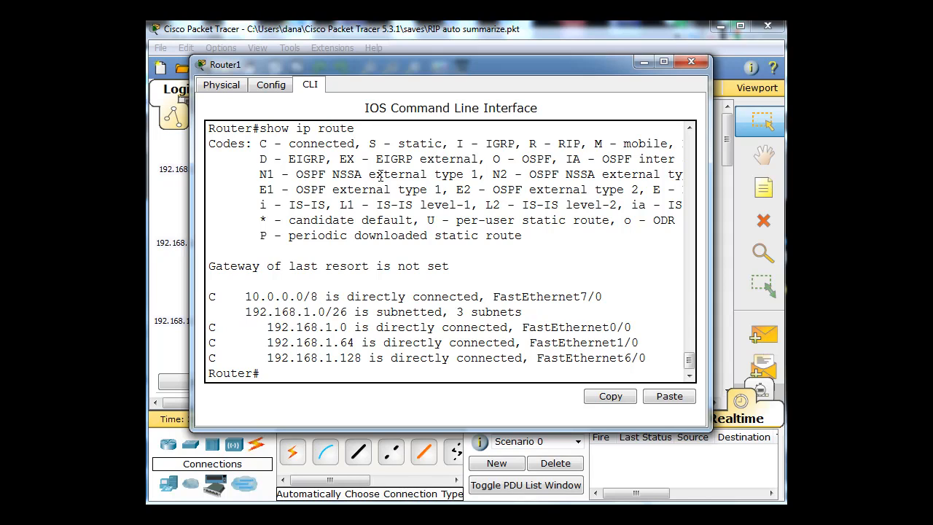
pyautogui.click(691, 62)
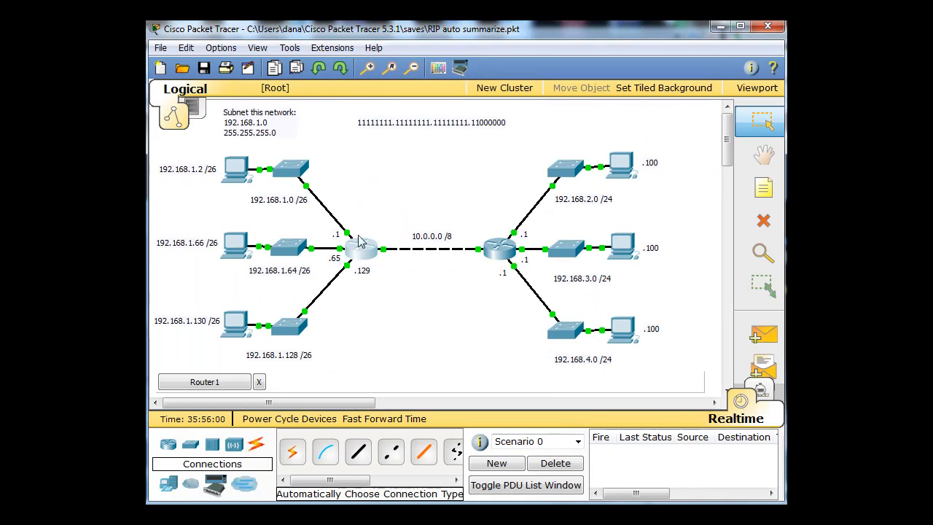
pyautogui.moveTo(513, 243)
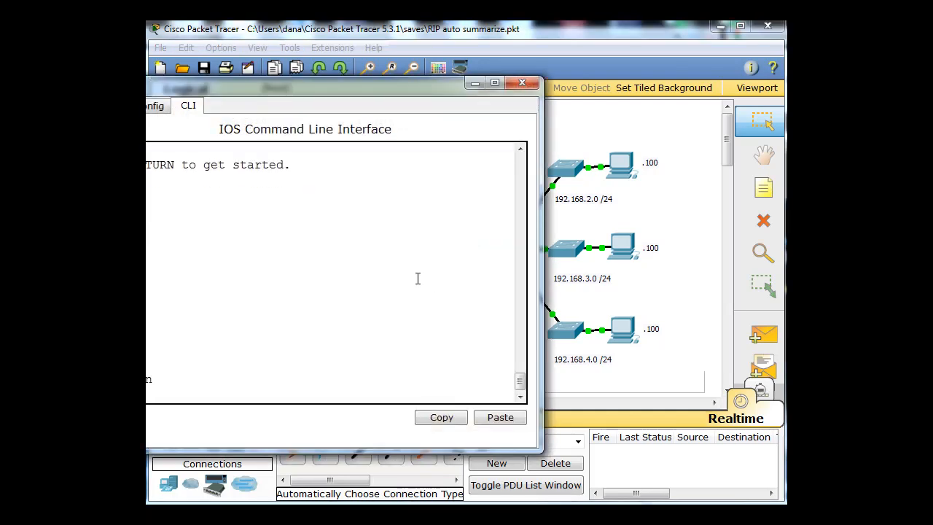
pyautogui.write('how ip route')
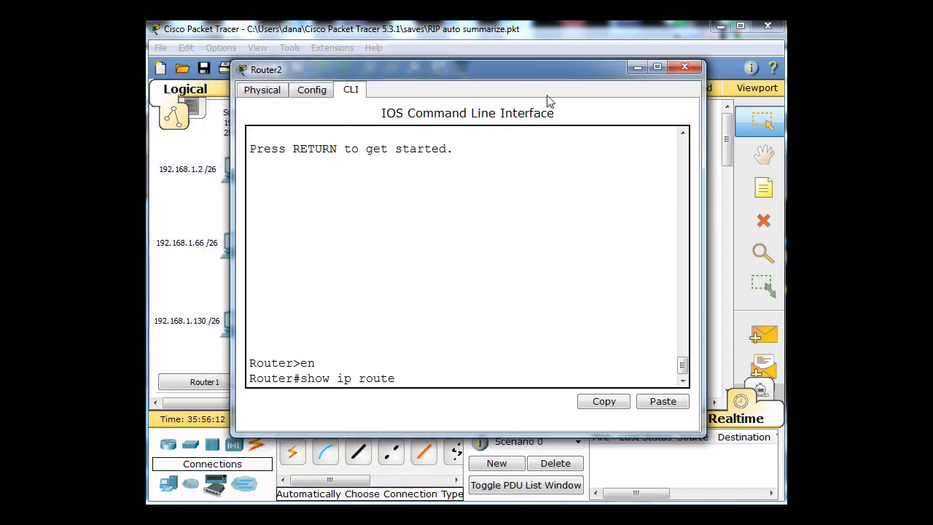
pyautogui.press('Return')
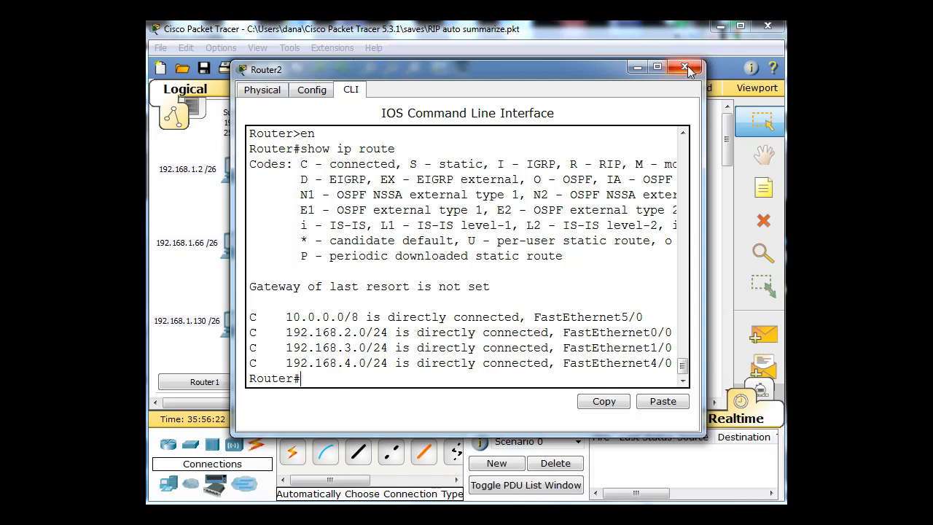
pyautogui.moveTo(536, 78)
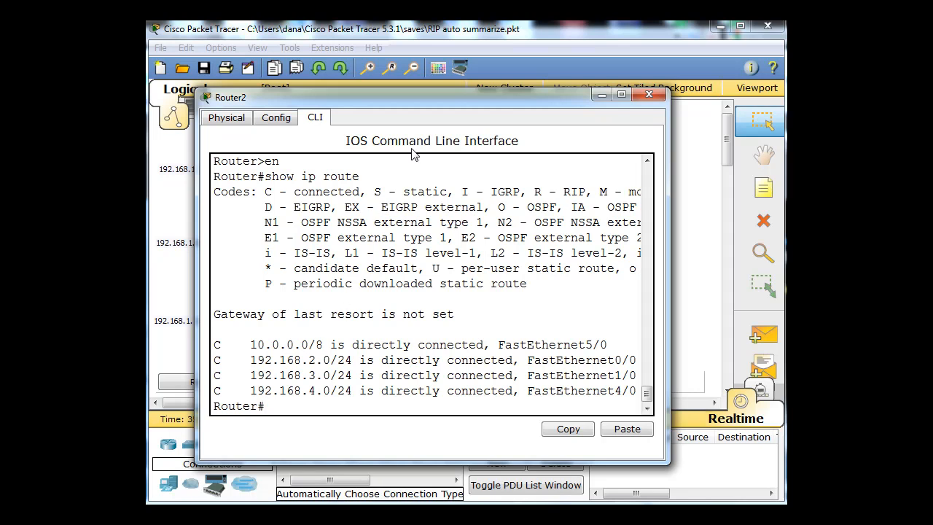
pyautogui.click(648, 94)
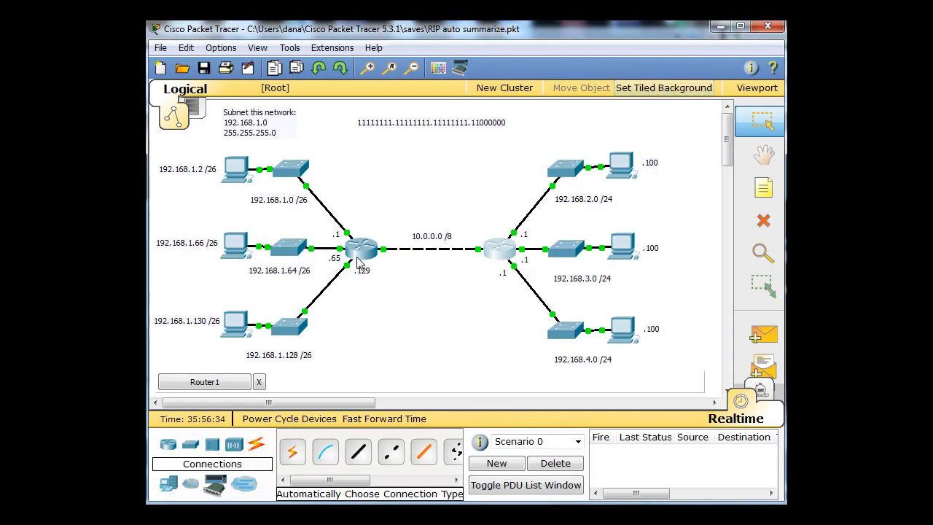
pyautogui.click(361, 248)
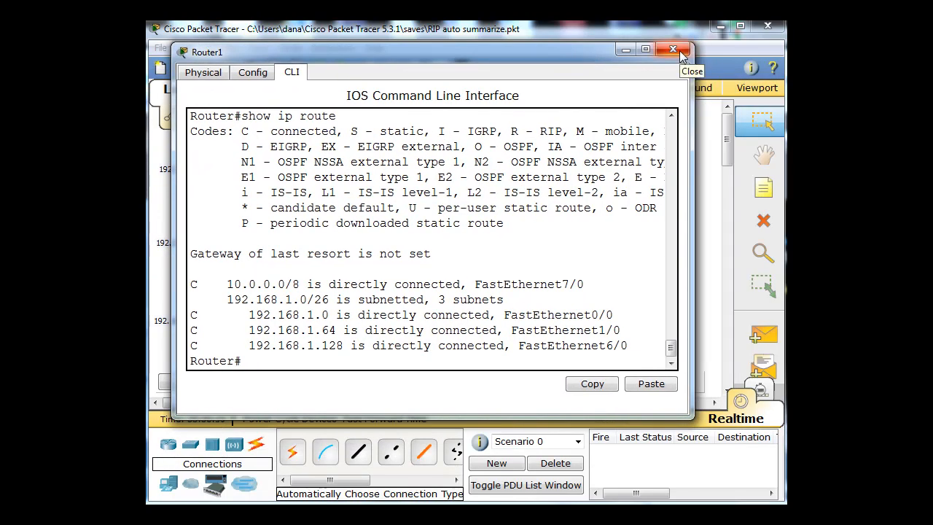
pyautogui.click(673, 49)
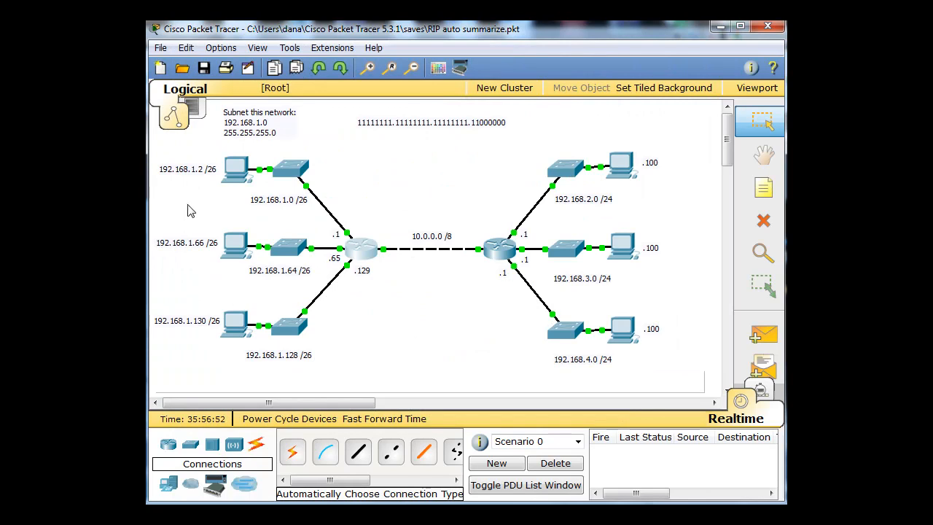
pyautogui.moveTo(195, 180)
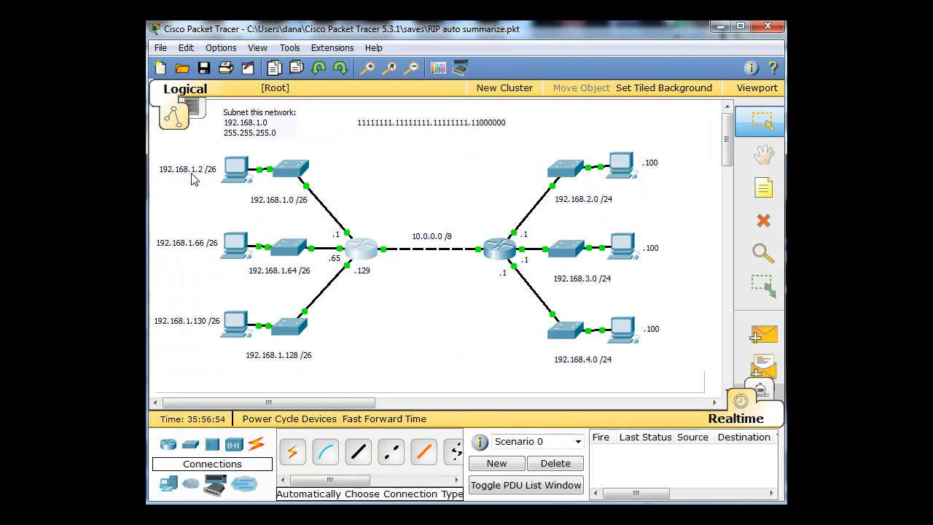
pyautogui.moveTo(594, 201)
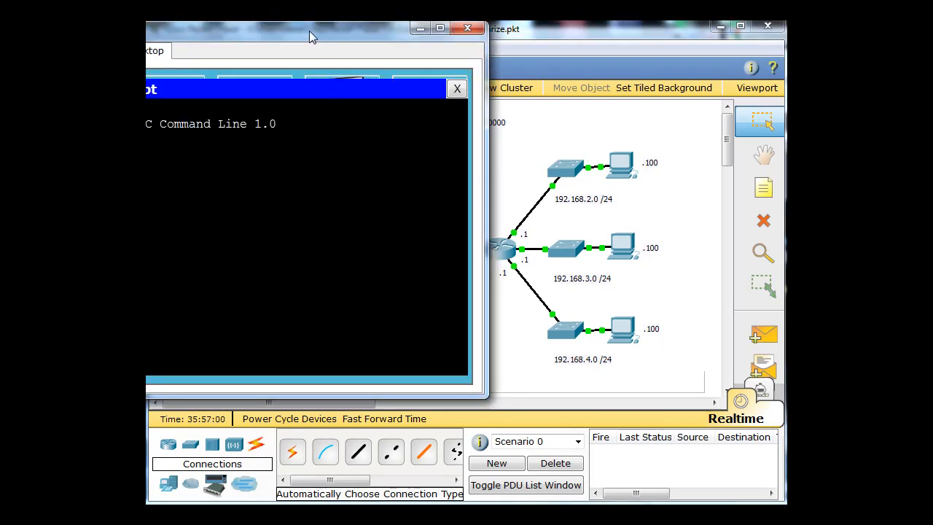
# Ping 192.168.2.100 from PC0, see destination host unreachable, and close PC0's window.
pyautogui.write('ping')
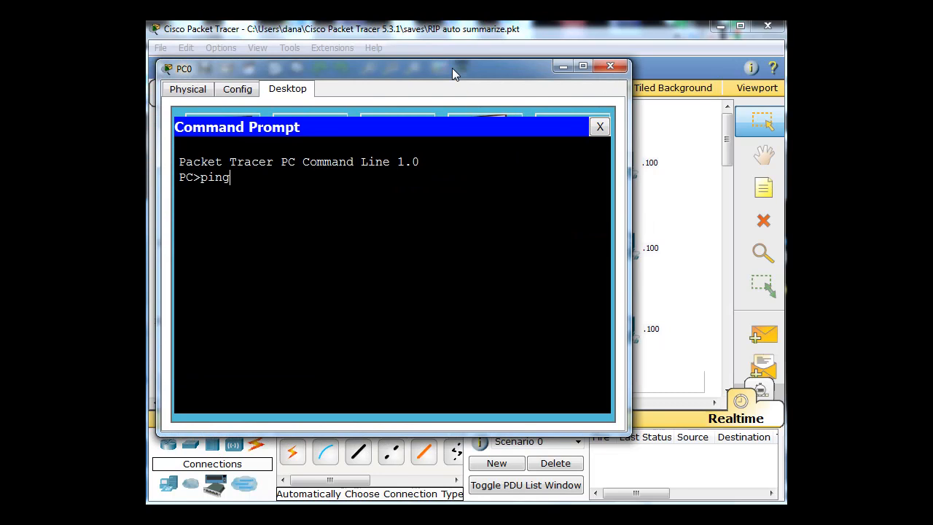
pyautogui.write('192.')
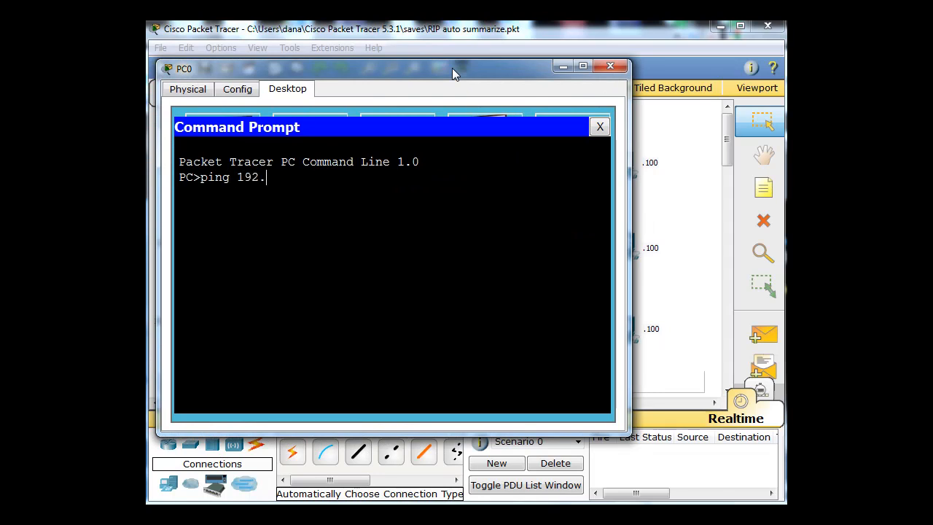
pyautogui.write('168.2.100')
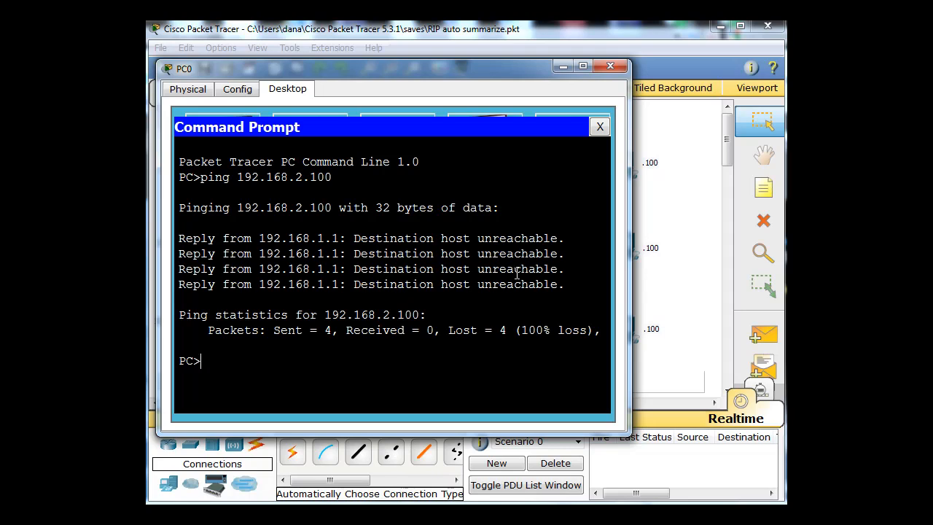
pyautogui.click(599, 126)
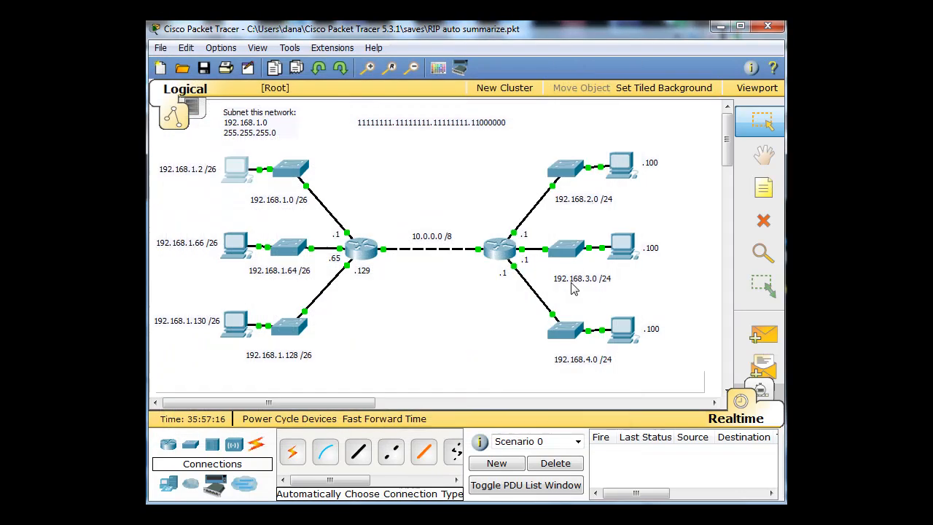
pyautogui.moveTo(600, 199)
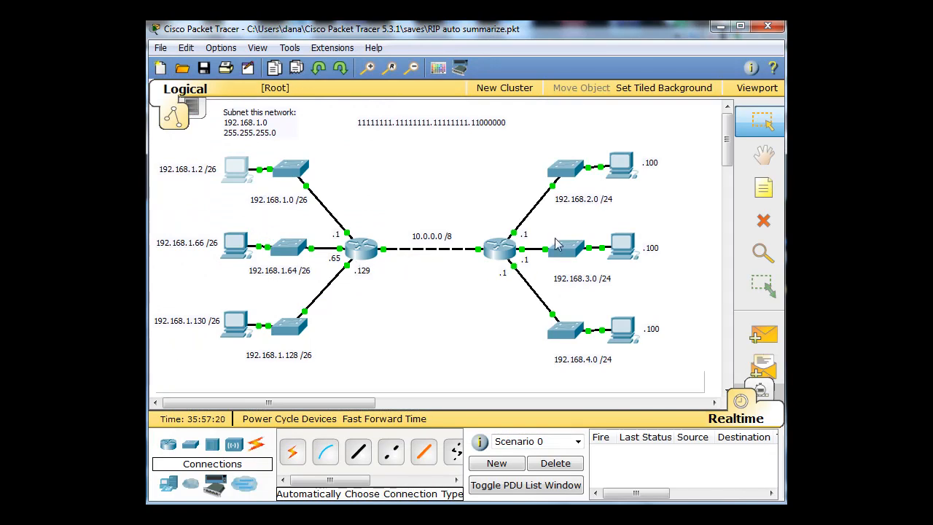
pyautogui.moveTo(425, 312)
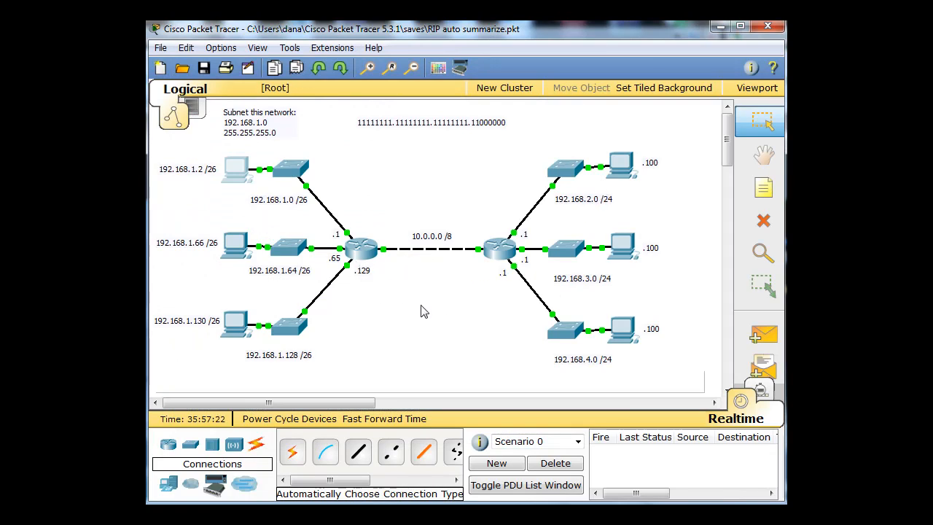